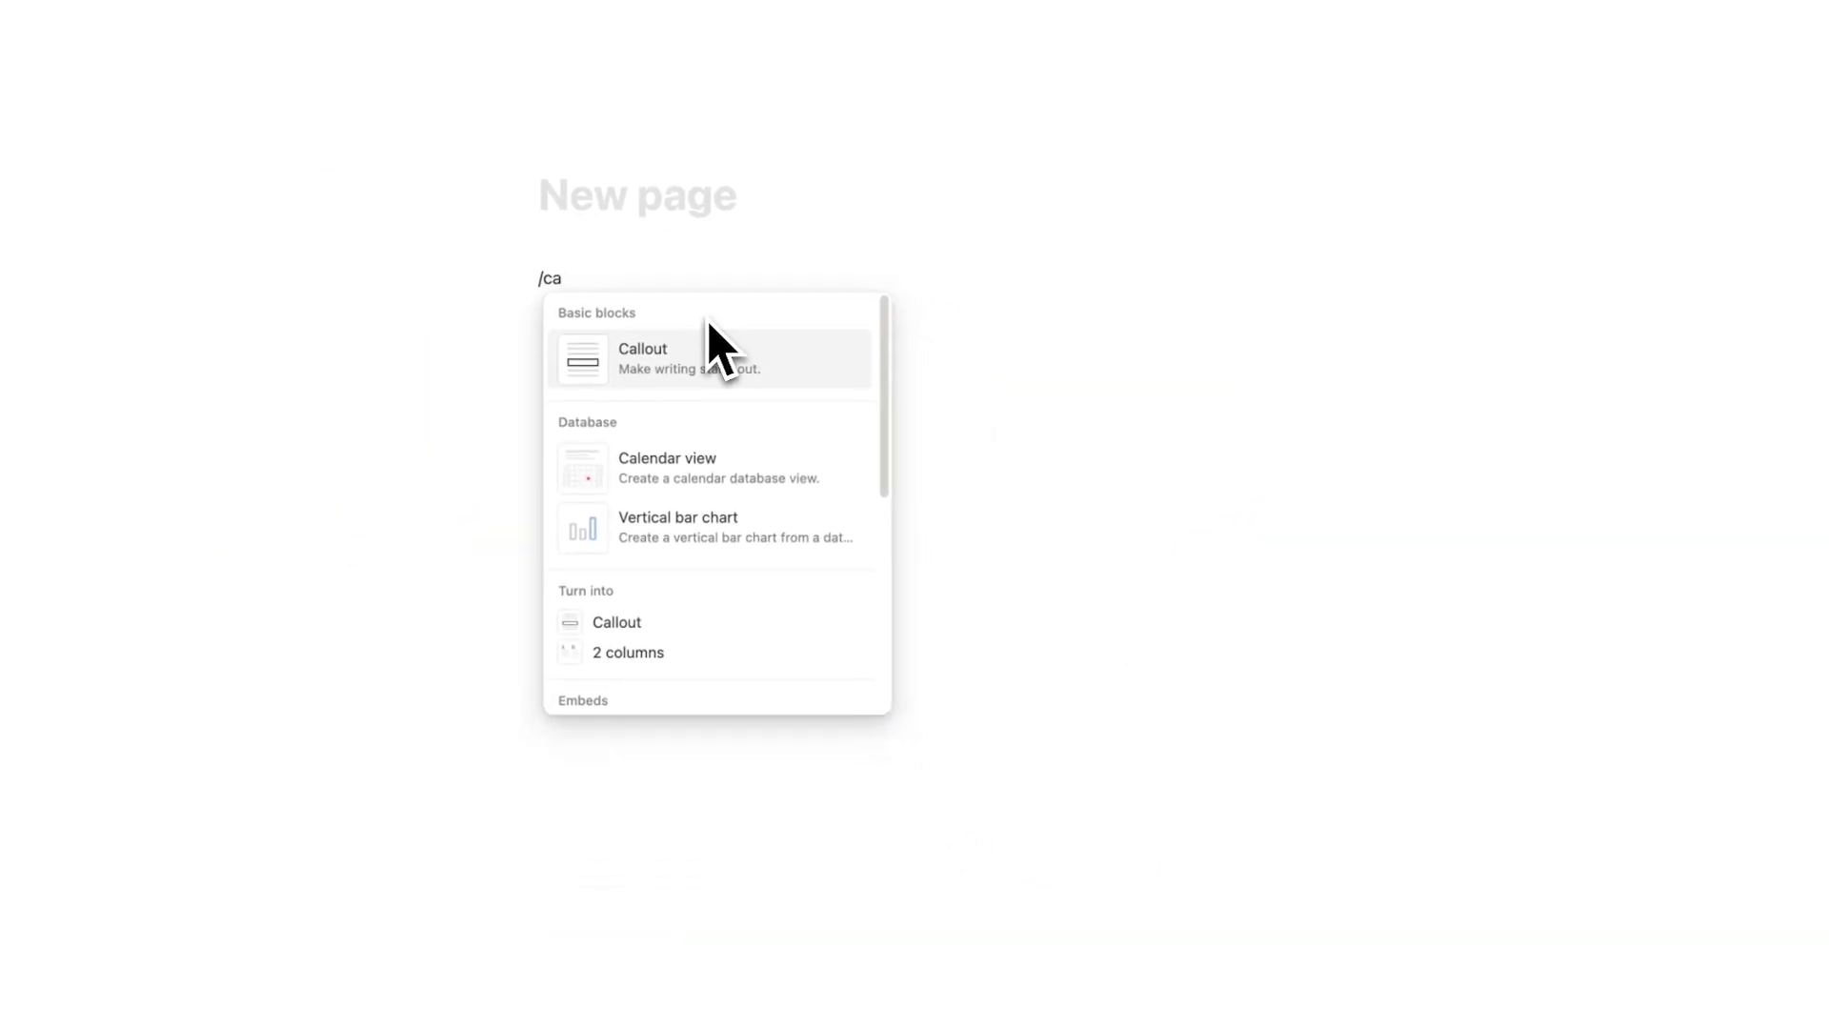
Insert a calendar view via /calendar and create it as a brand-new database named Calendar.
{"action": "type", "text": "lendar"}
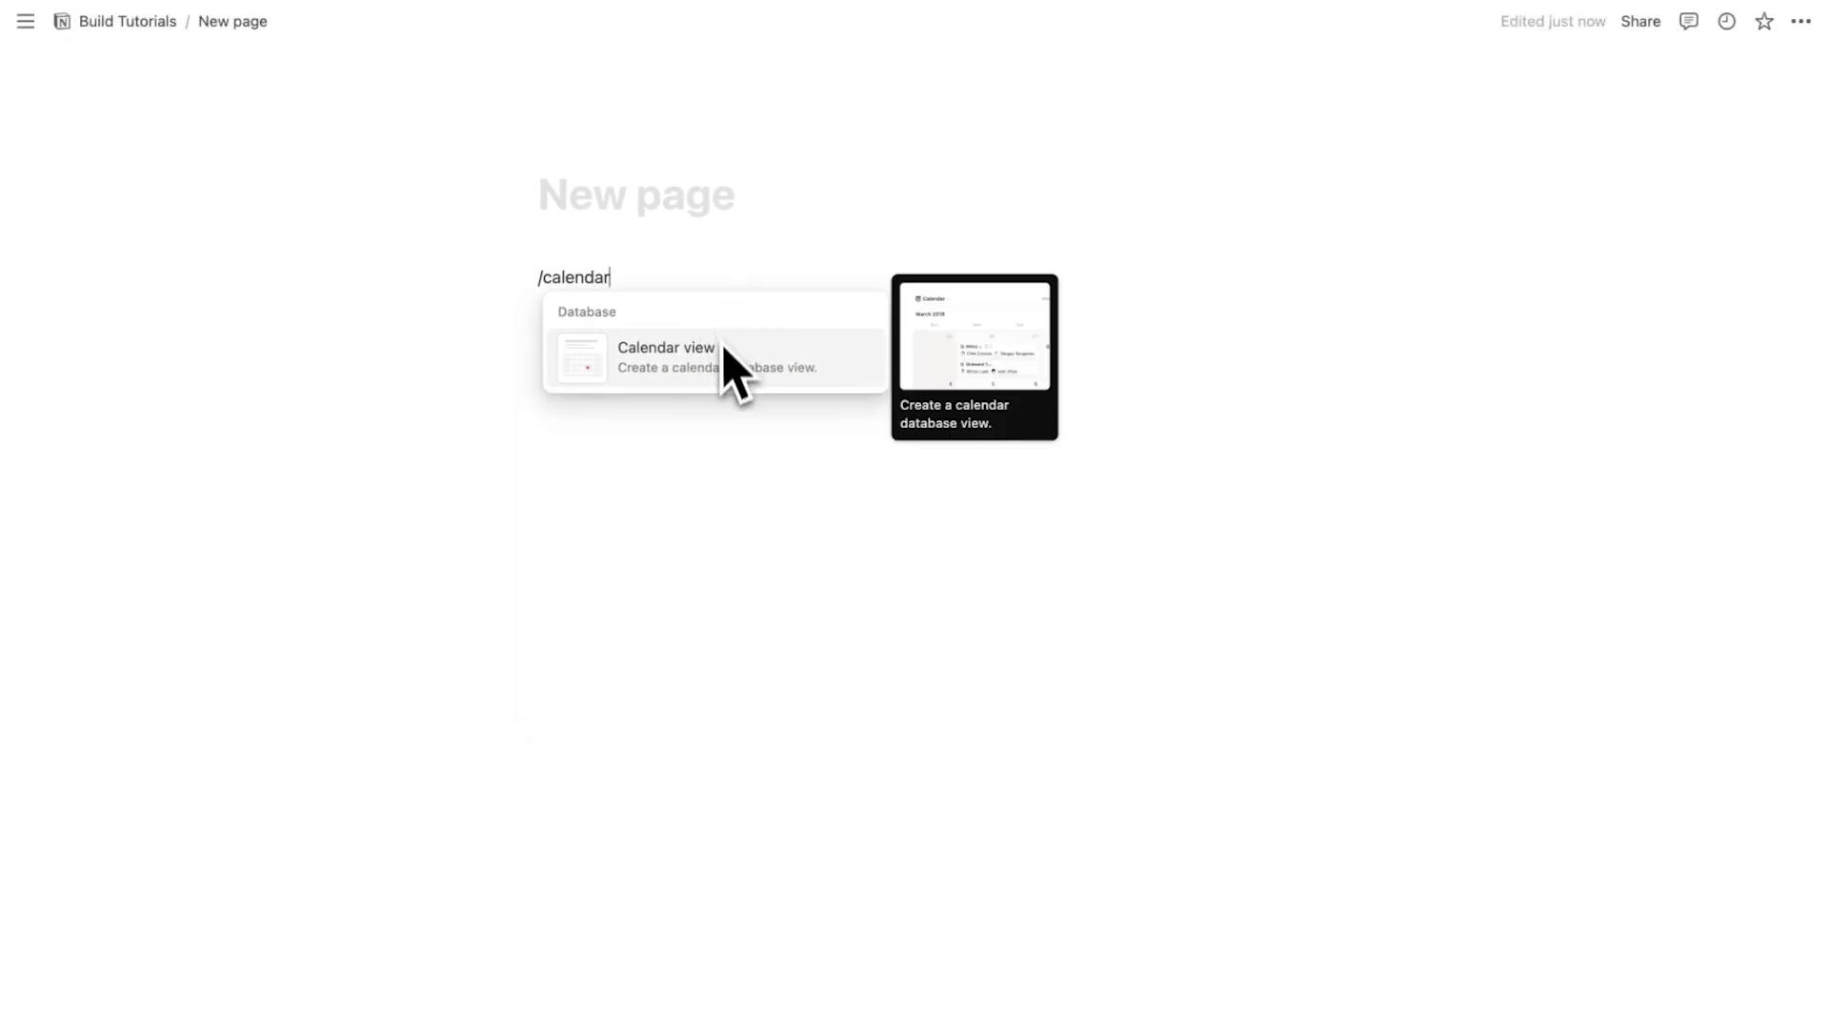
{"action": "left_click", "coordinate": [665, 346]}
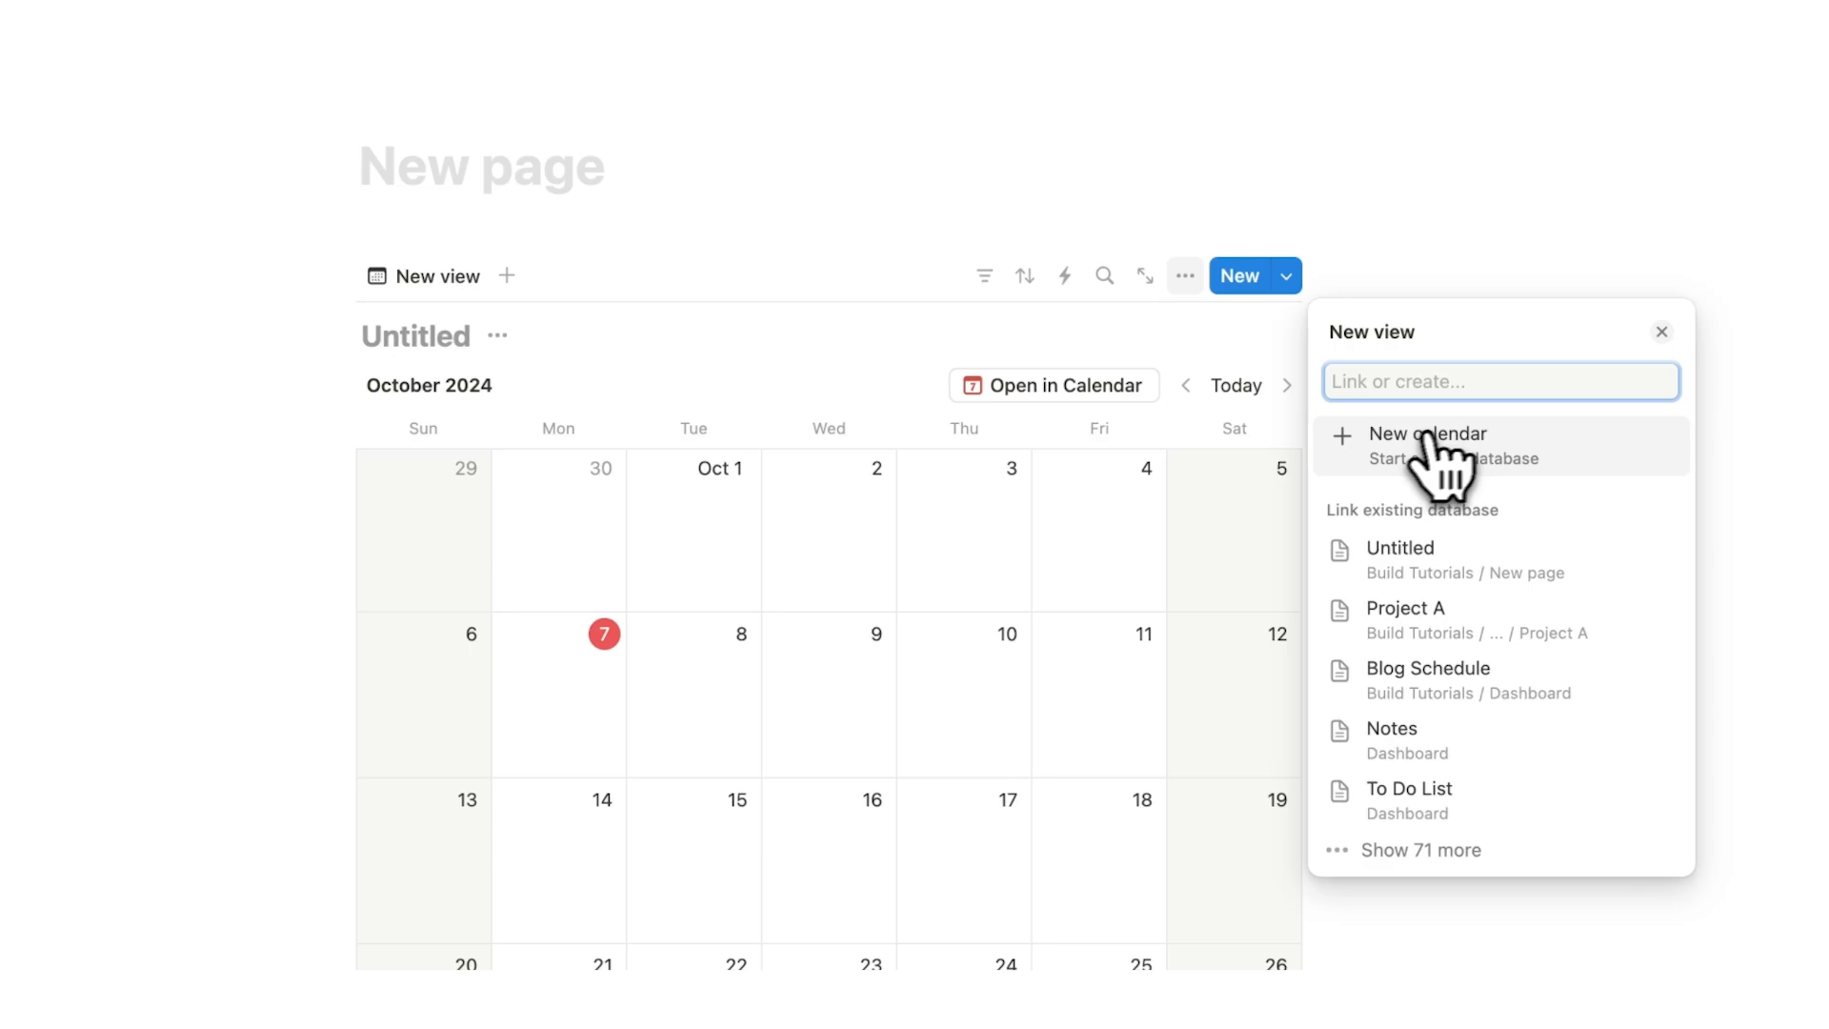
{"action": "left_click", "coordinate": [1425, 444]}
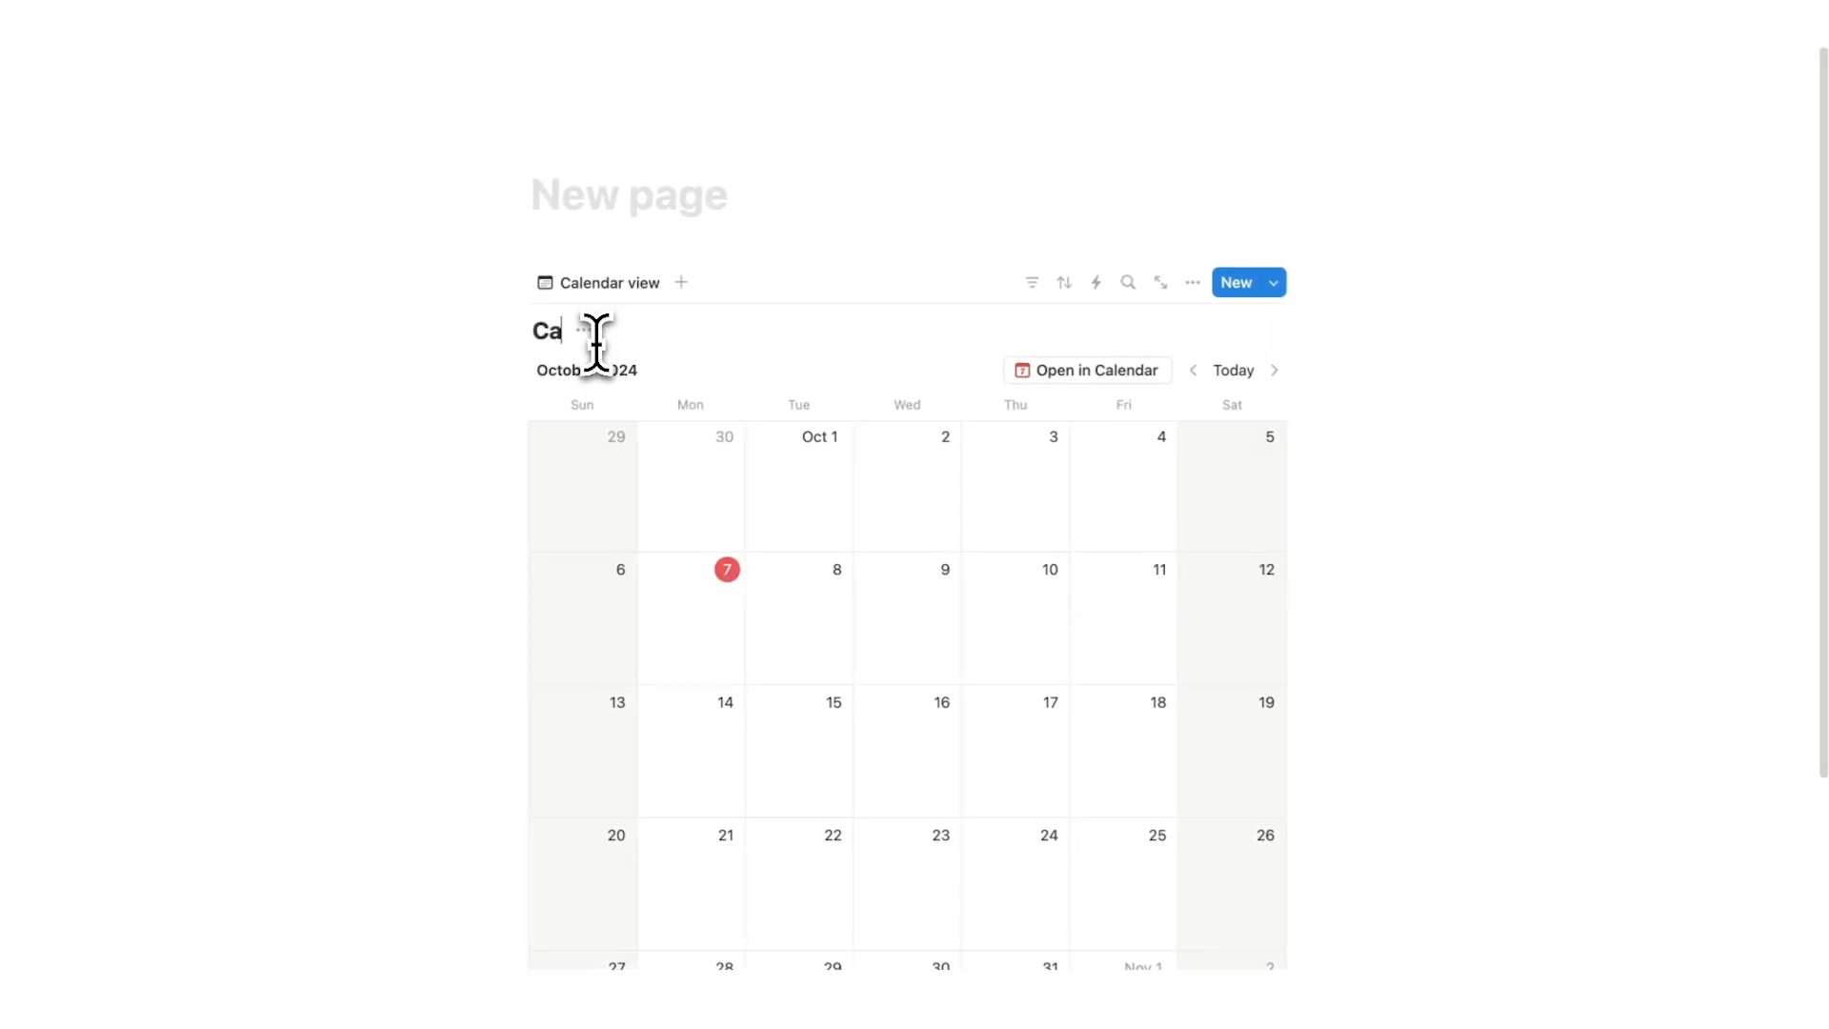
{"action": "scroll", "scroll_direction": "up", "scroll_amount": 3}
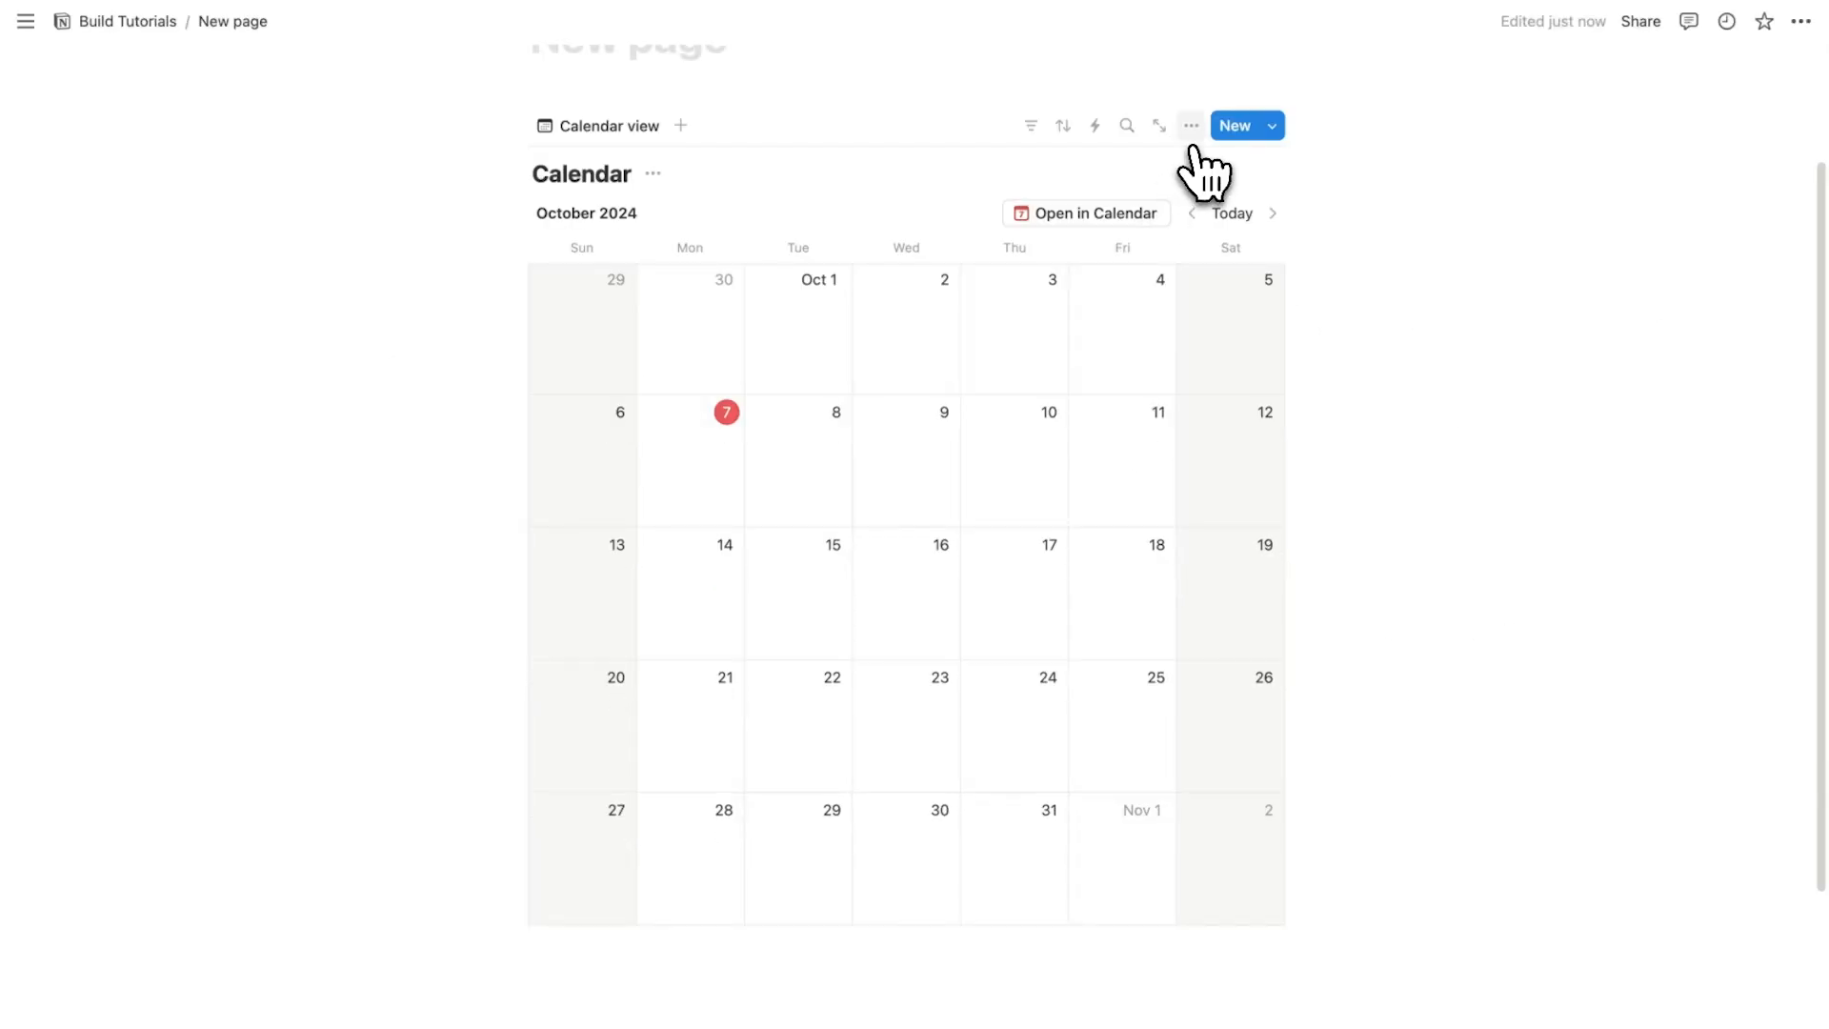
Set the calendar layout to show one week at a time and make the page full width.
{"action": "left_click", "coordinate": [1190, 125]}
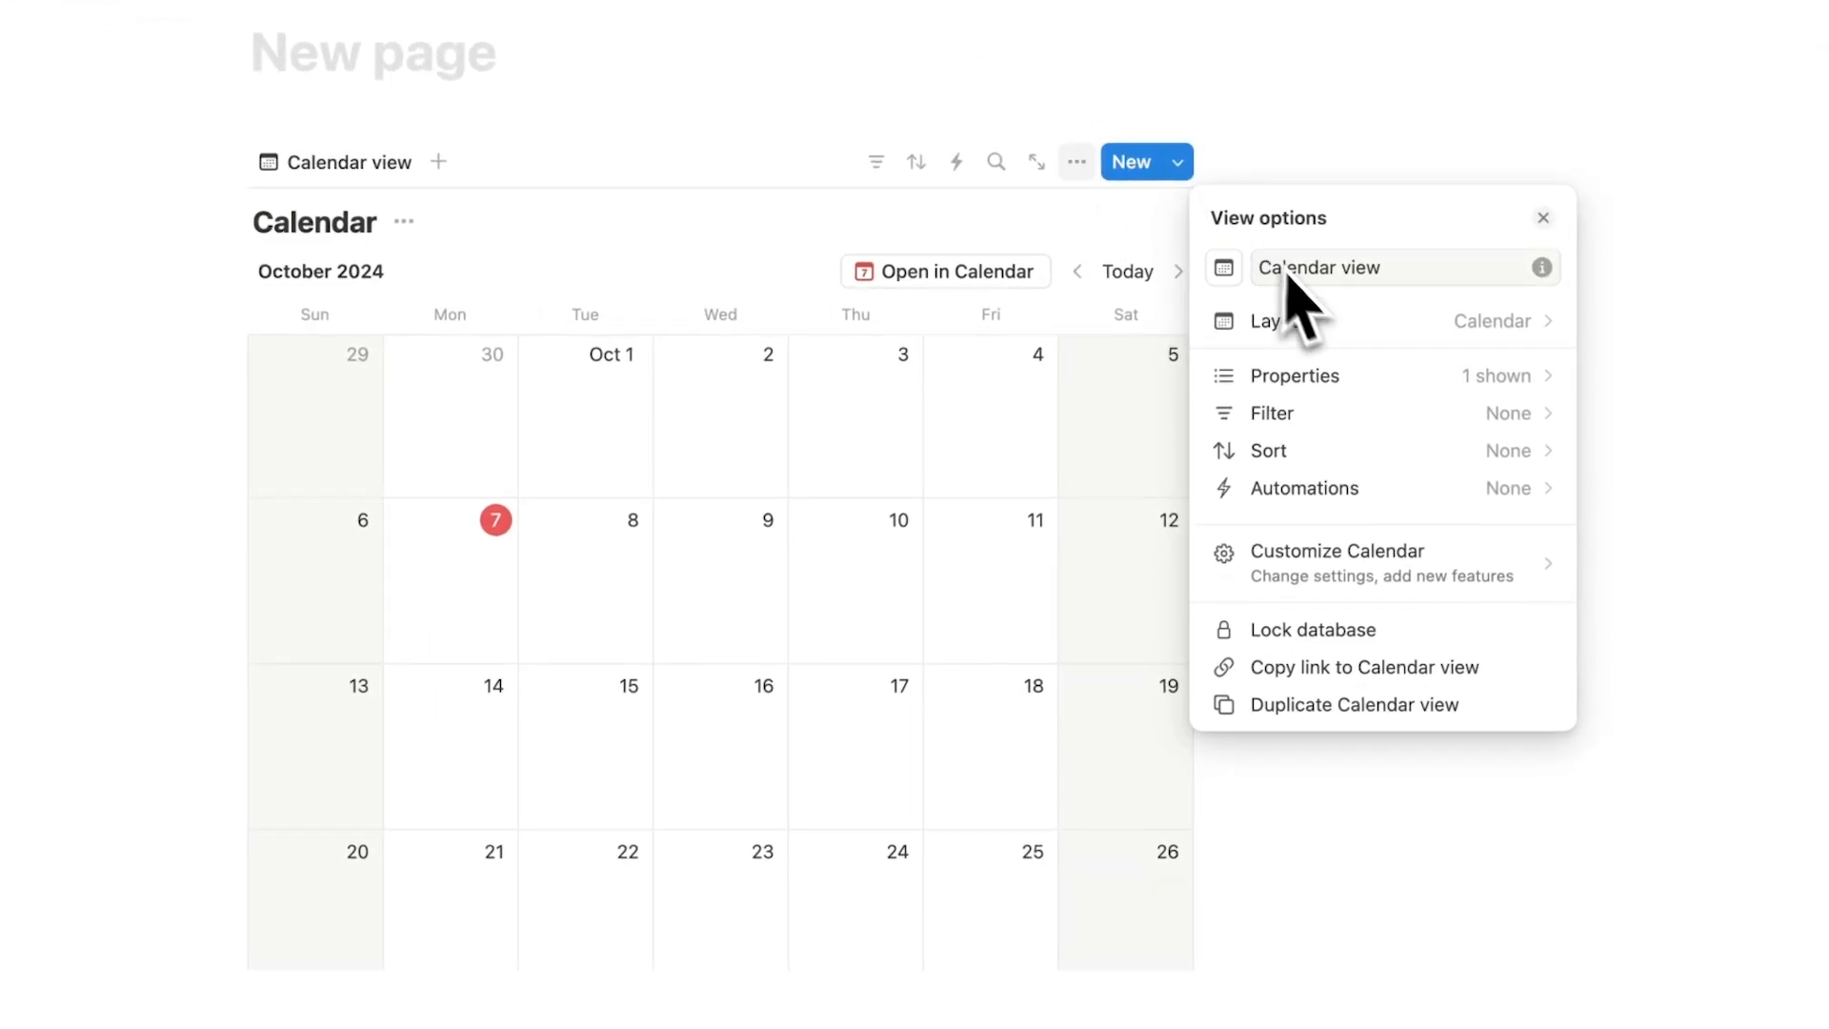
{"action": "left_click", "coordinate": [1265, 320]}
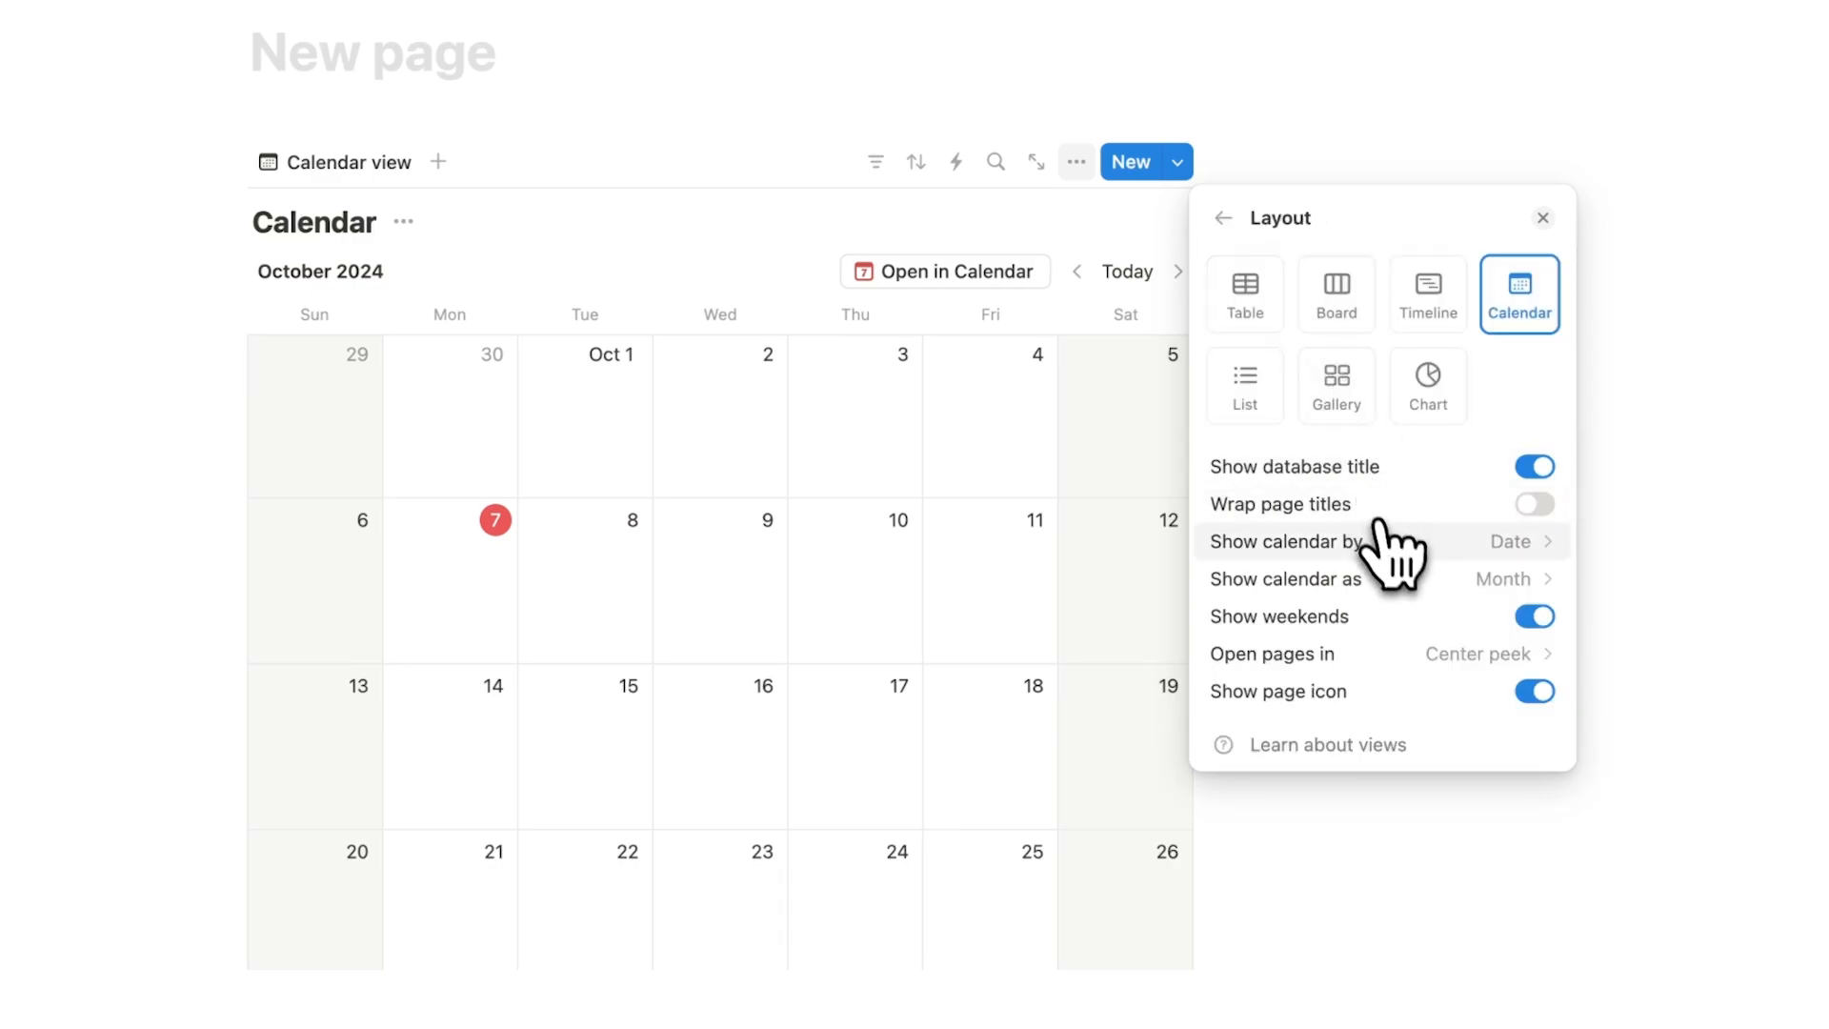
{"action": "left_click", "coordinate": [1505, 579]}
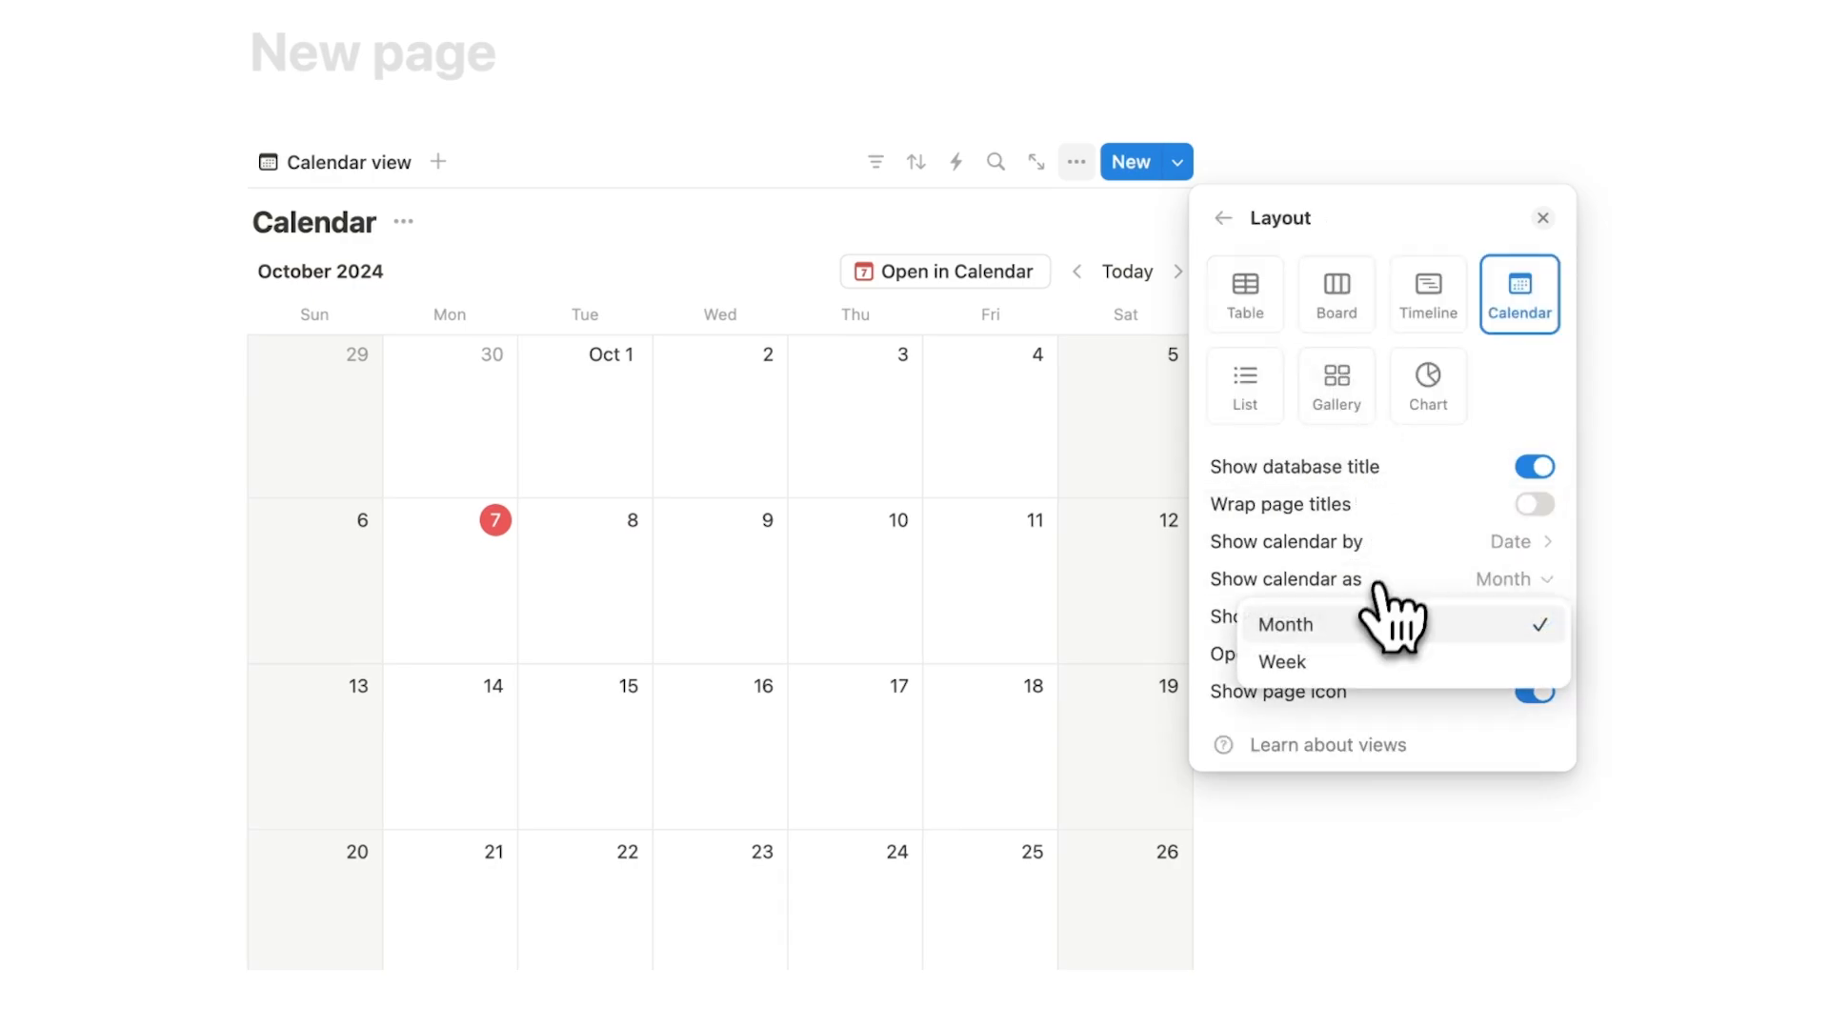
{"action": "left_click", "coordinate": [1280, 661]}
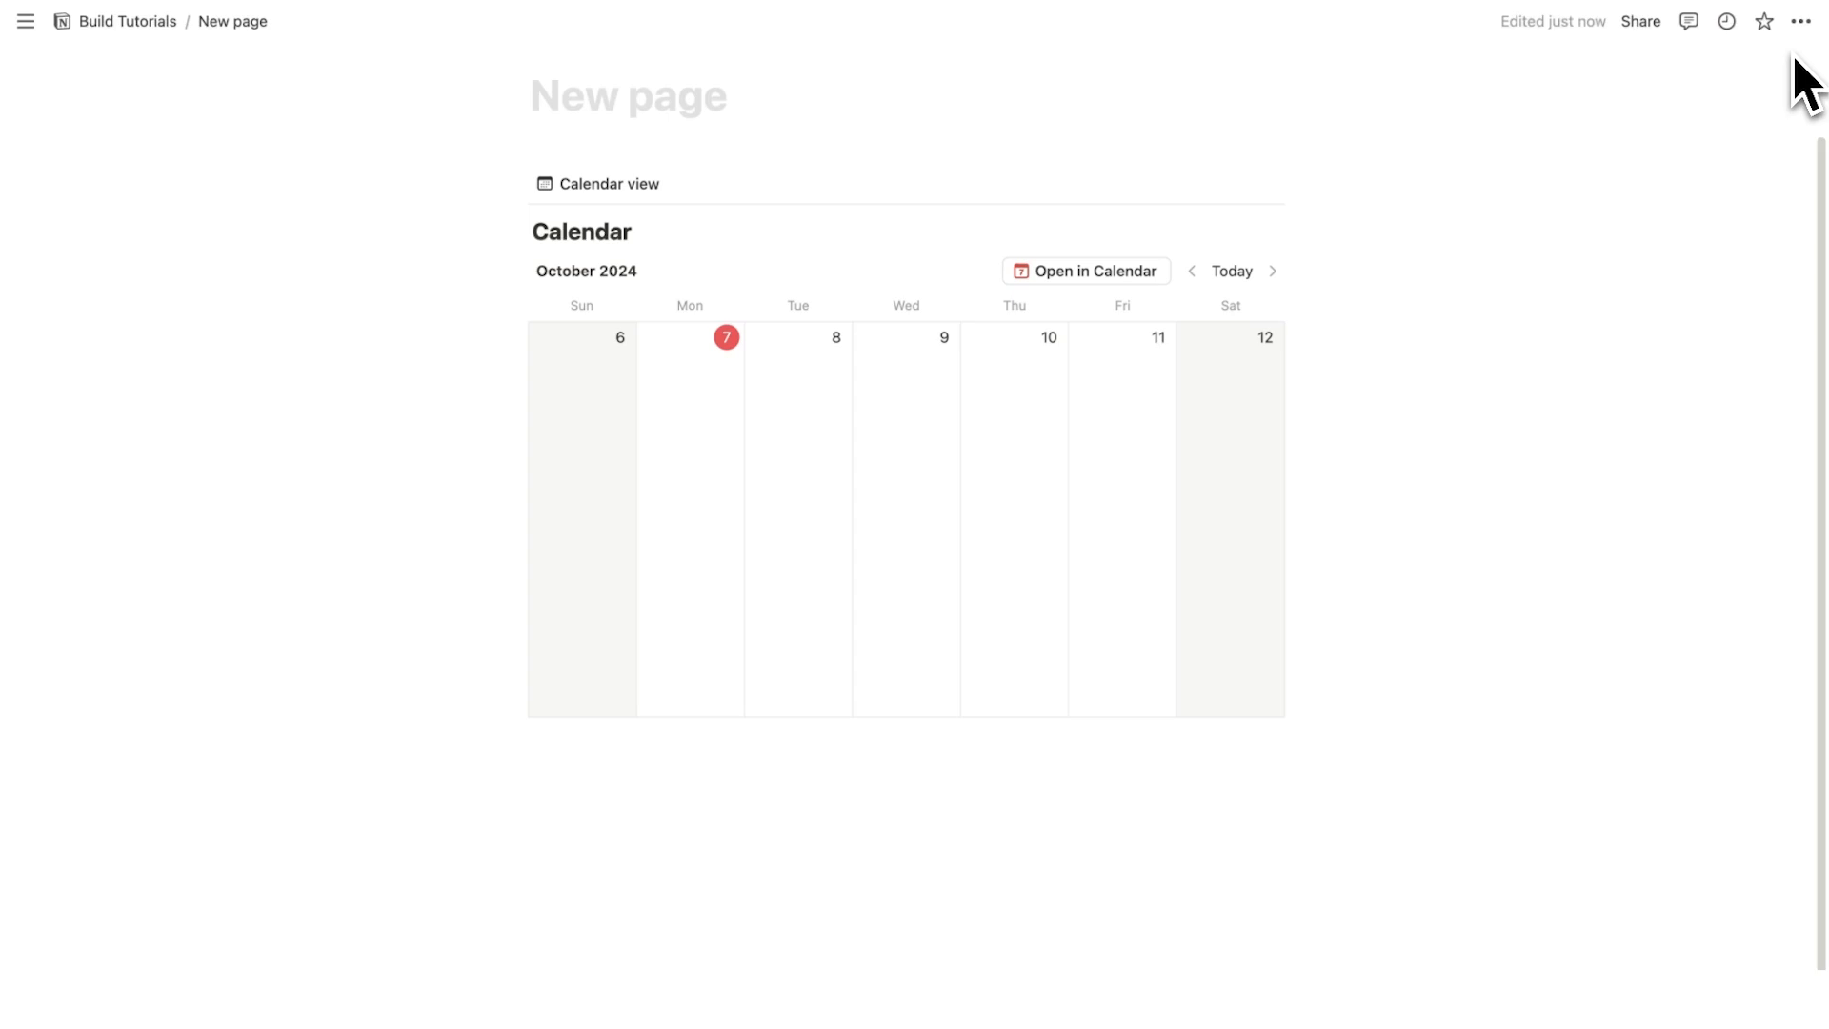
{"action": "left_click", "coordinate": [1800, 21]}
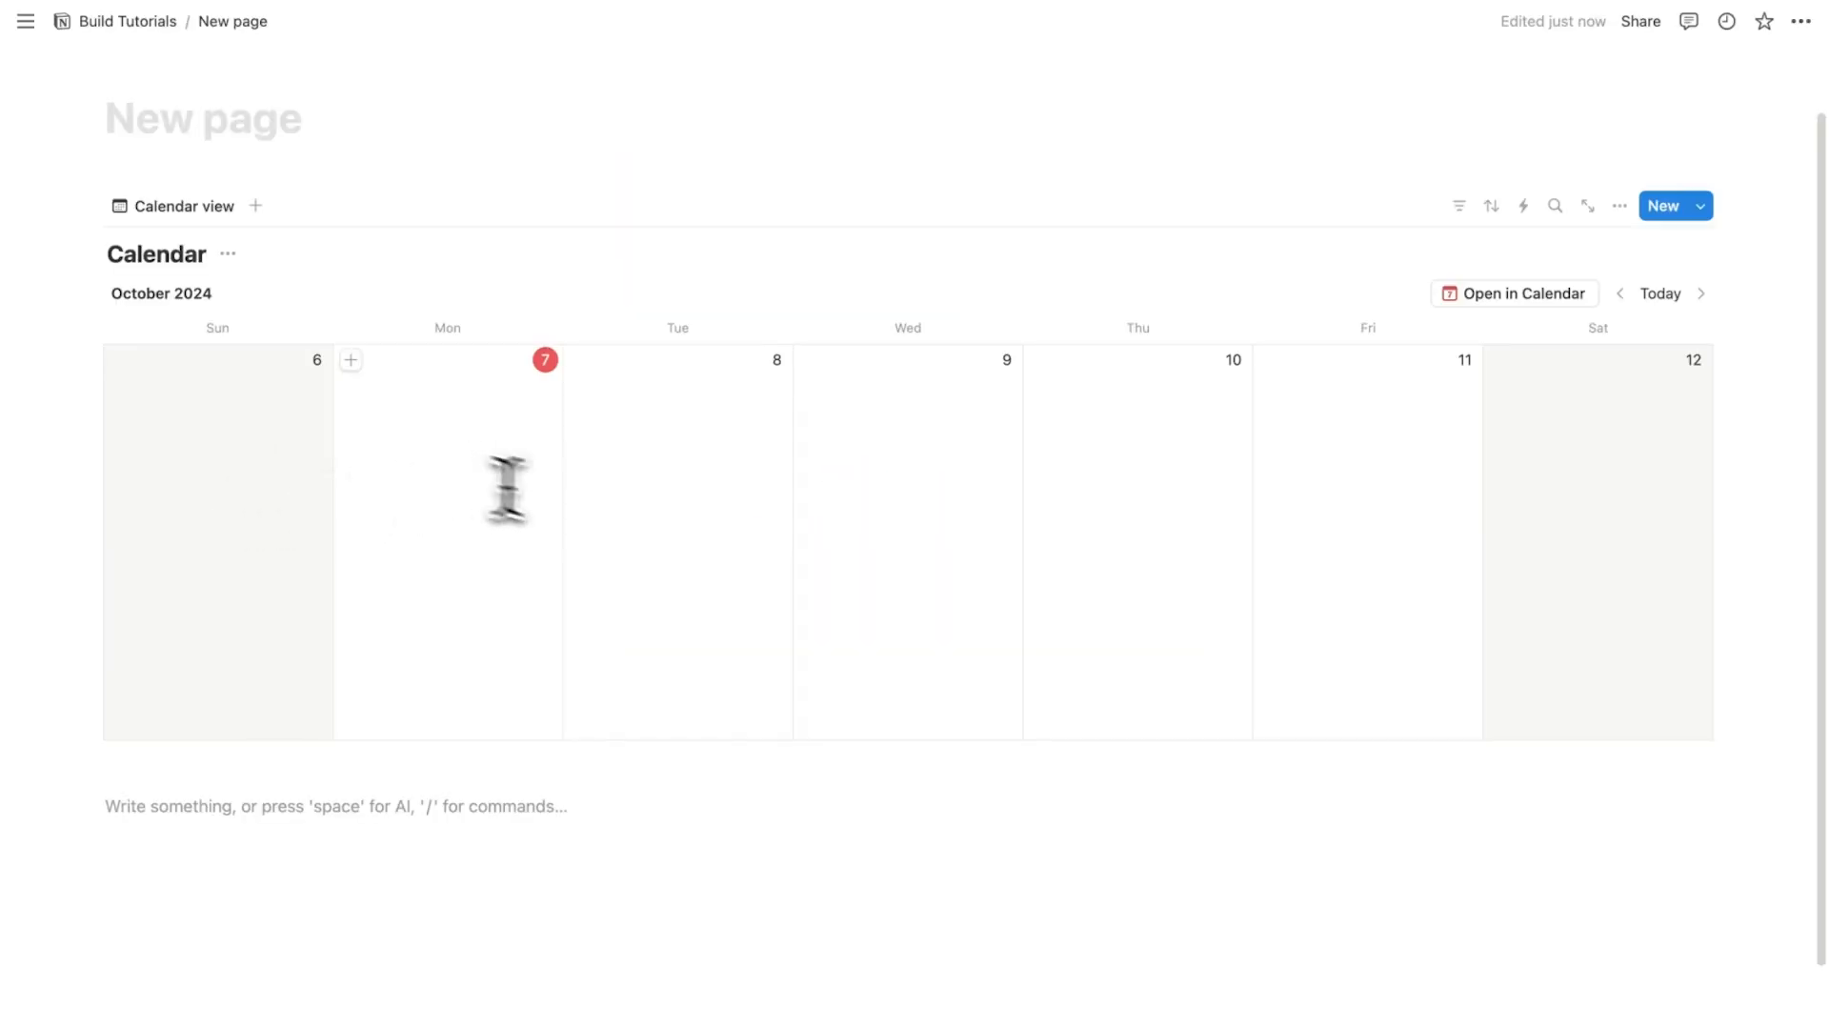
{"action": "mouse_move", "coordinate": [1038, 484]}
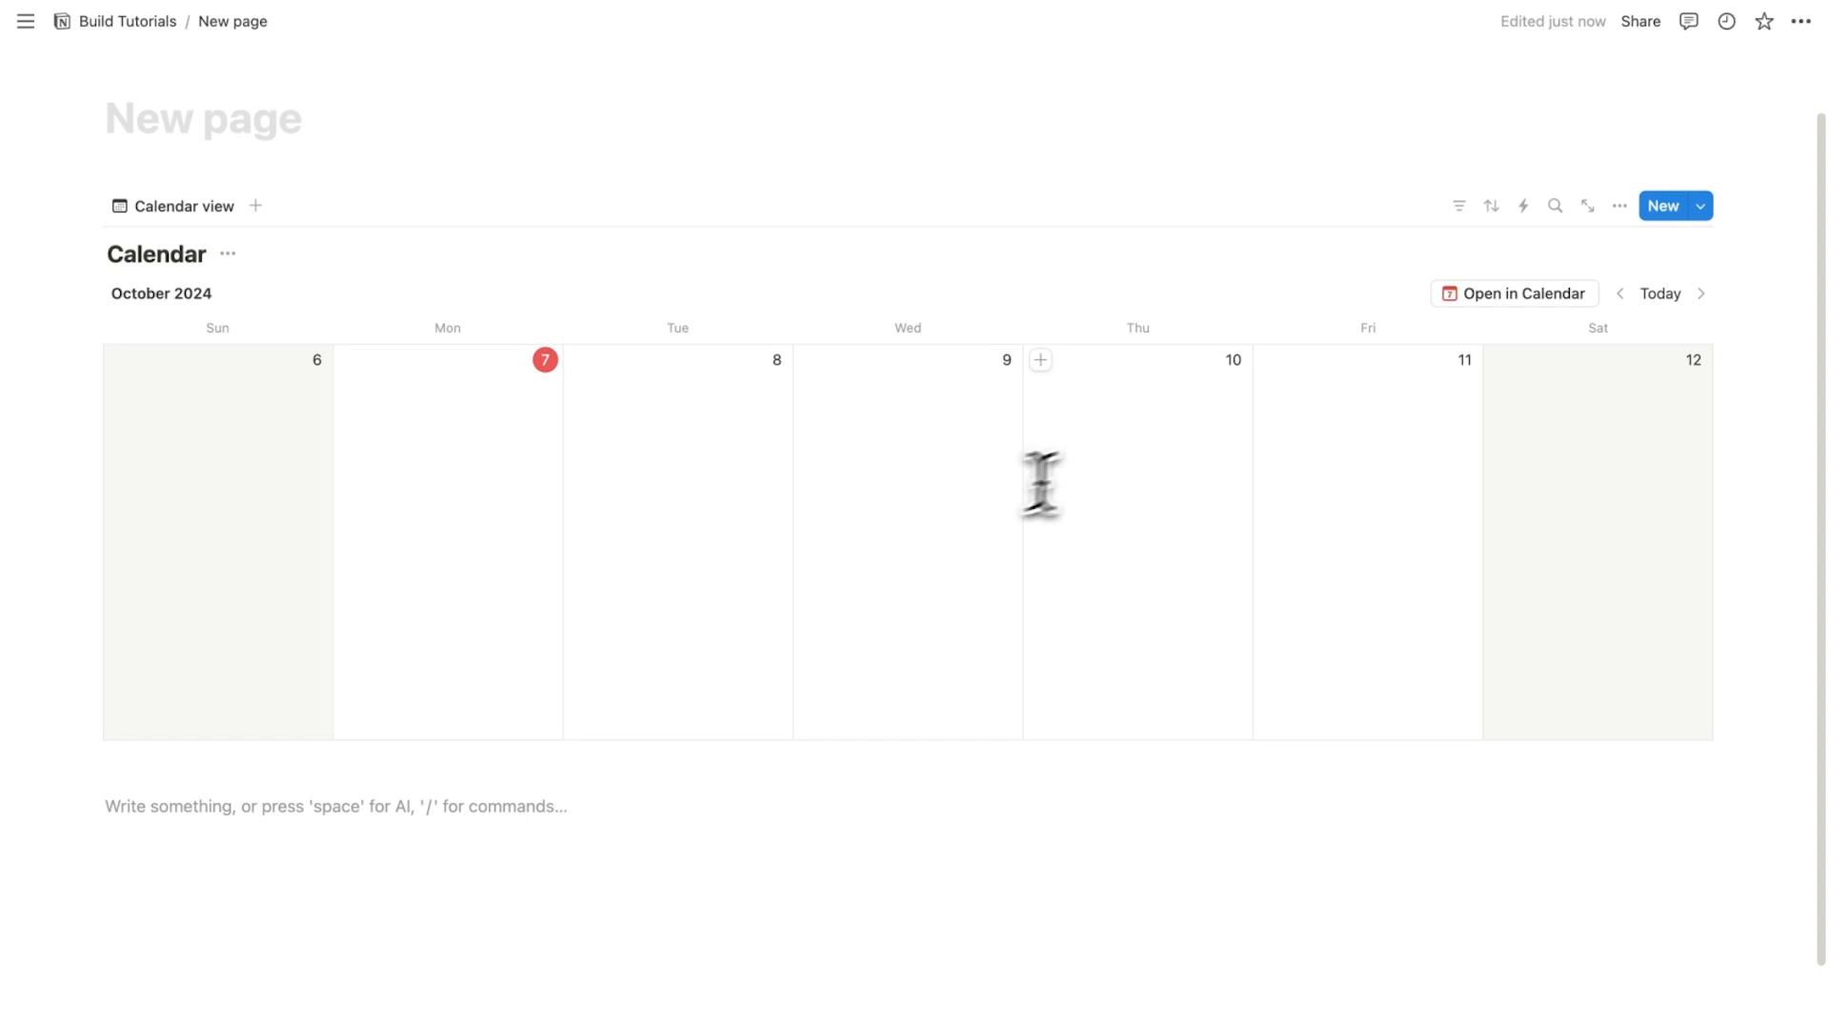
{"action": "mouse_move", "coordinate": [1575, 471]}
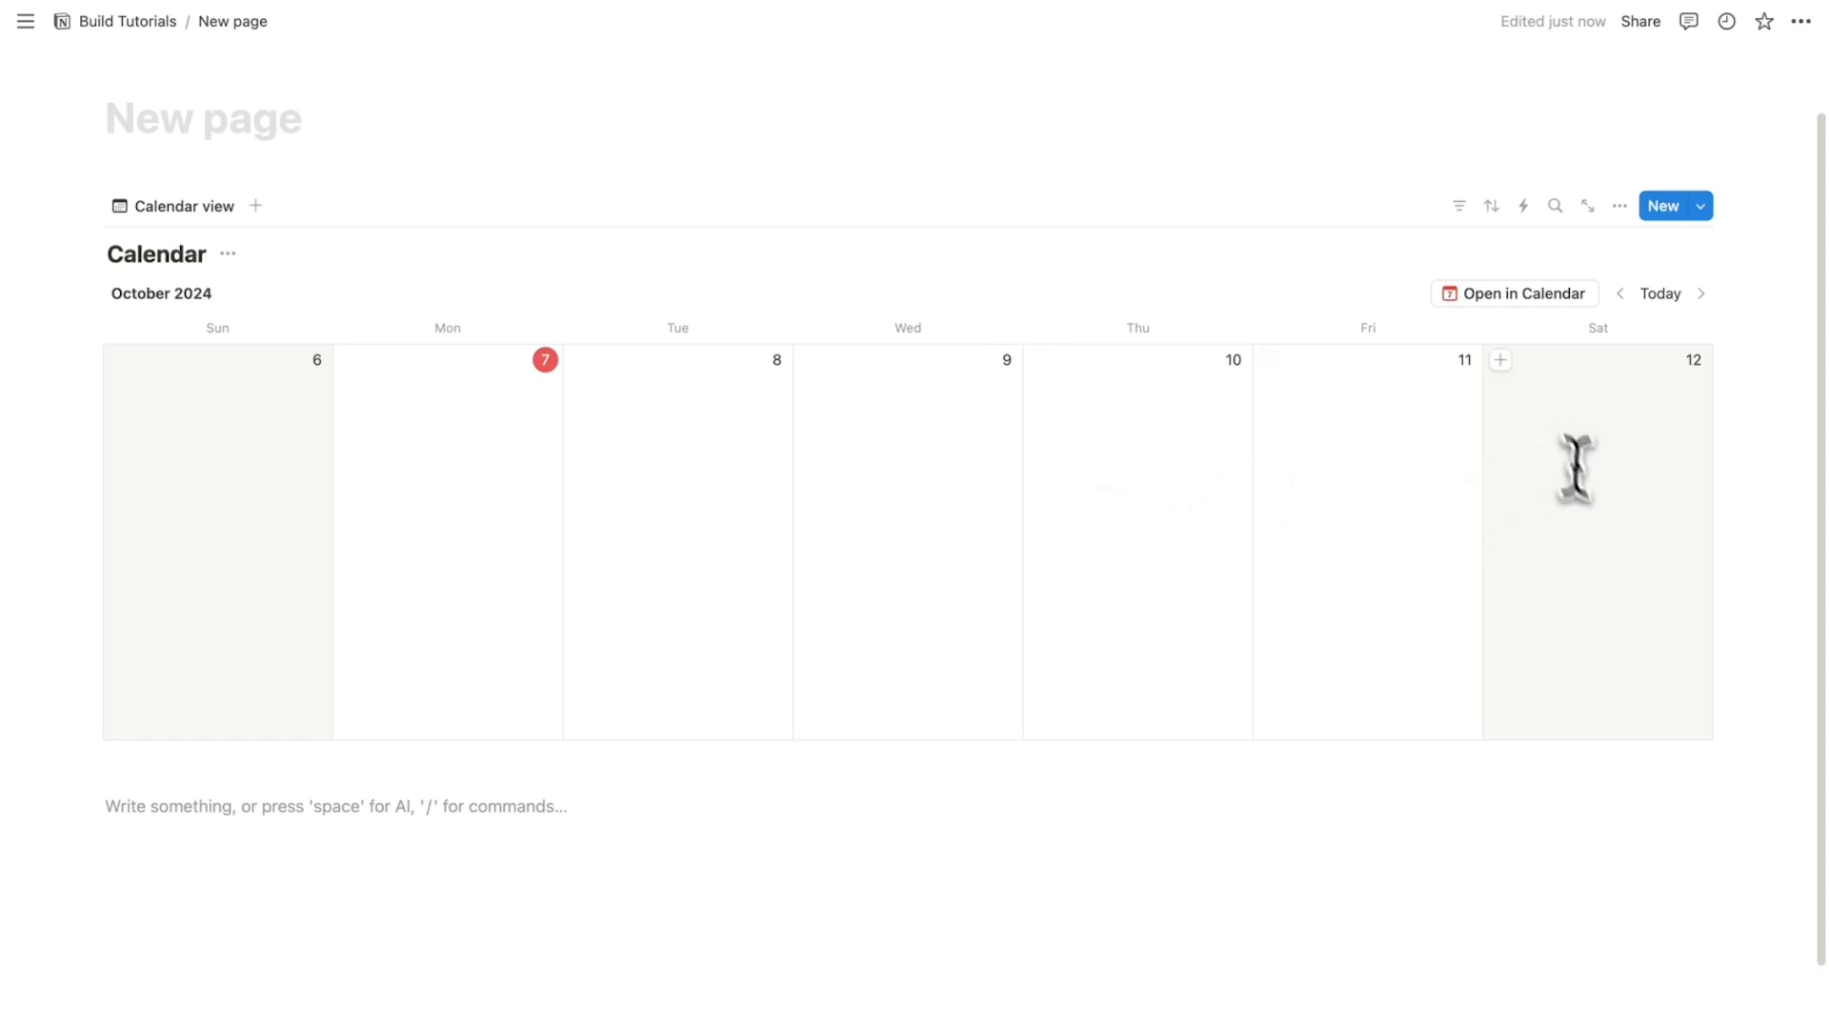
Insert a 4-column block below the calendar with Personal, Side Hustle and Fitness task headings.
{"action": "scroll", "scroll_direction": "up", "scroll_amount": 3}
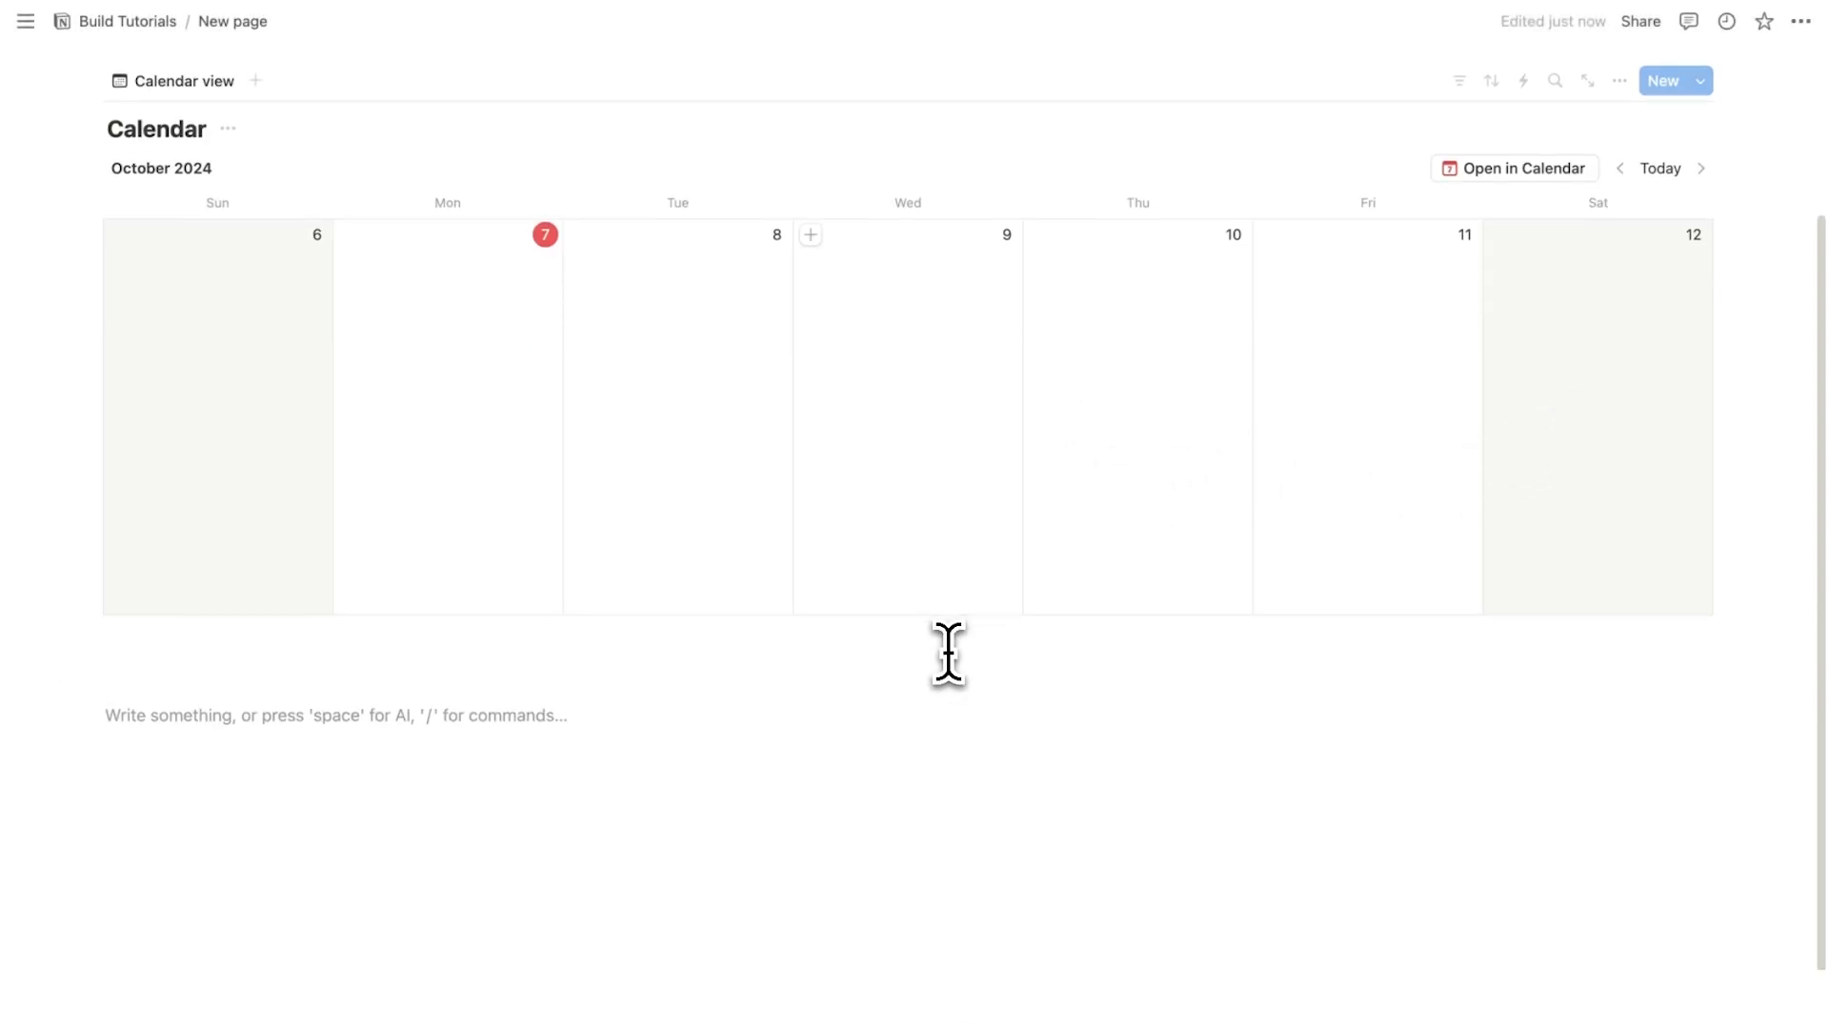
{"action": "type", "text": "/4"}
{"action": "type", "text": "F"}
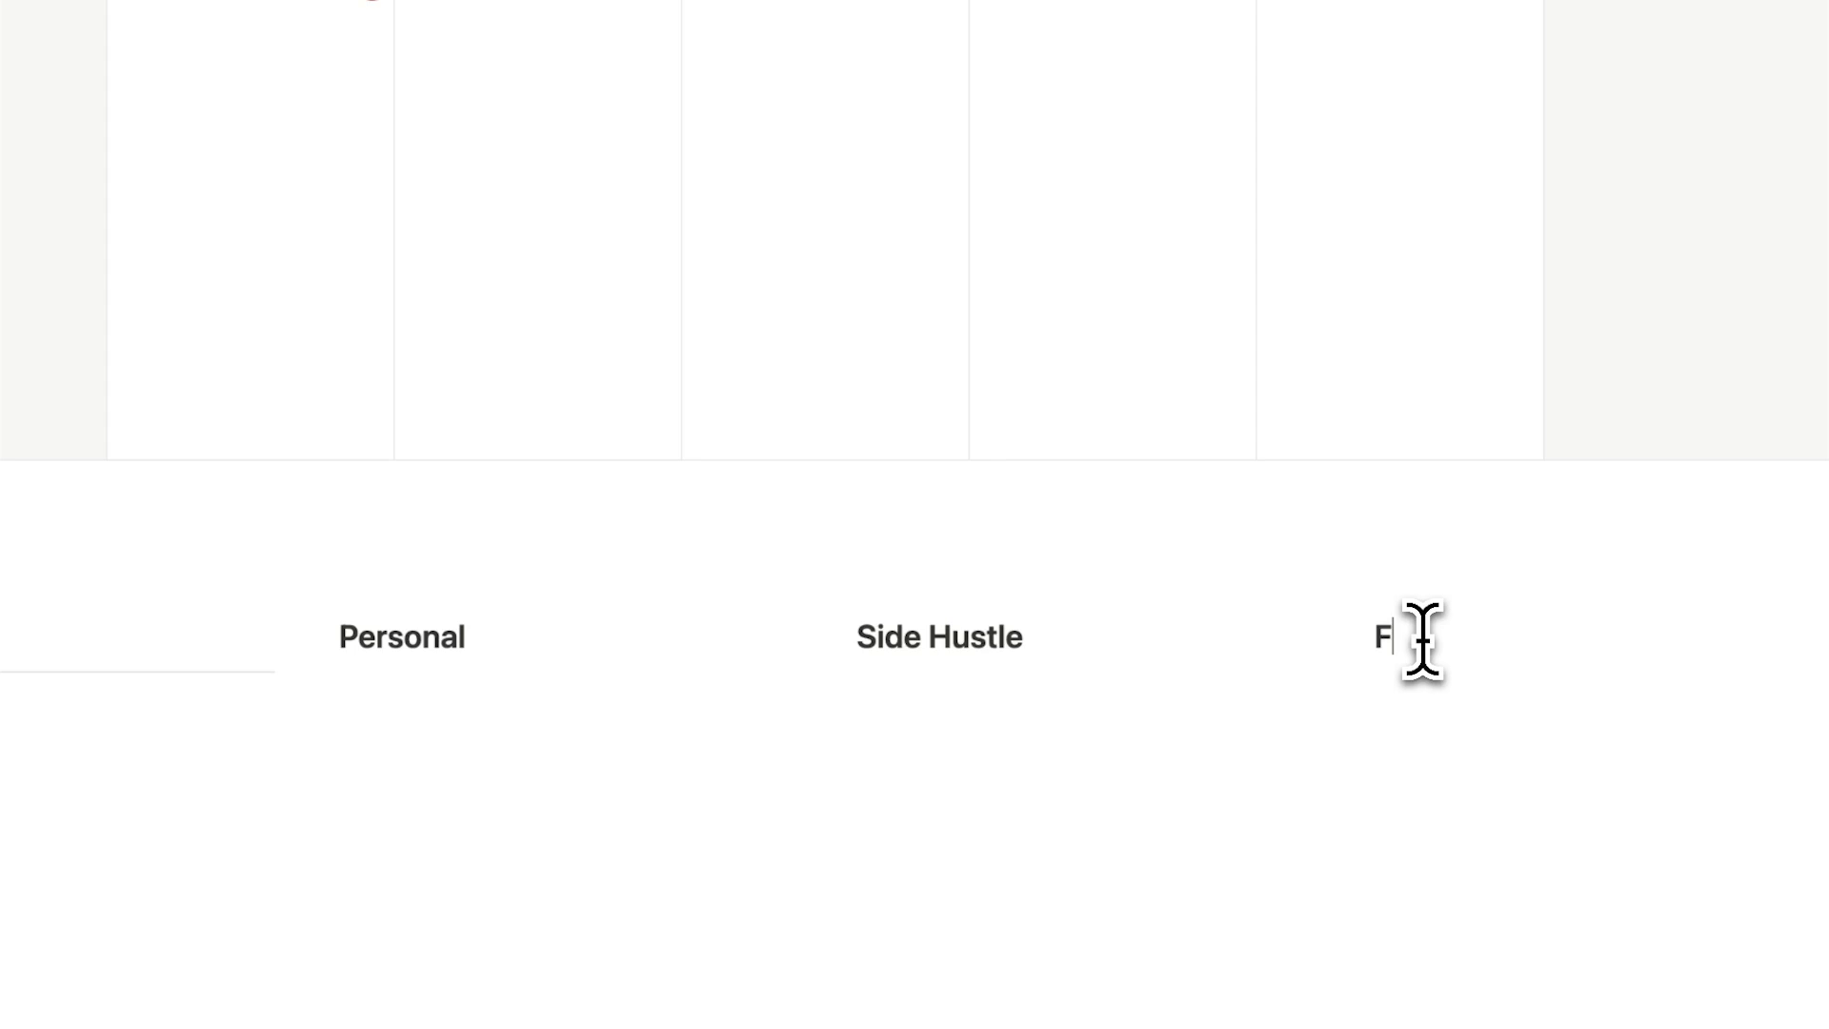
{"action": "type", "text": "/di"}
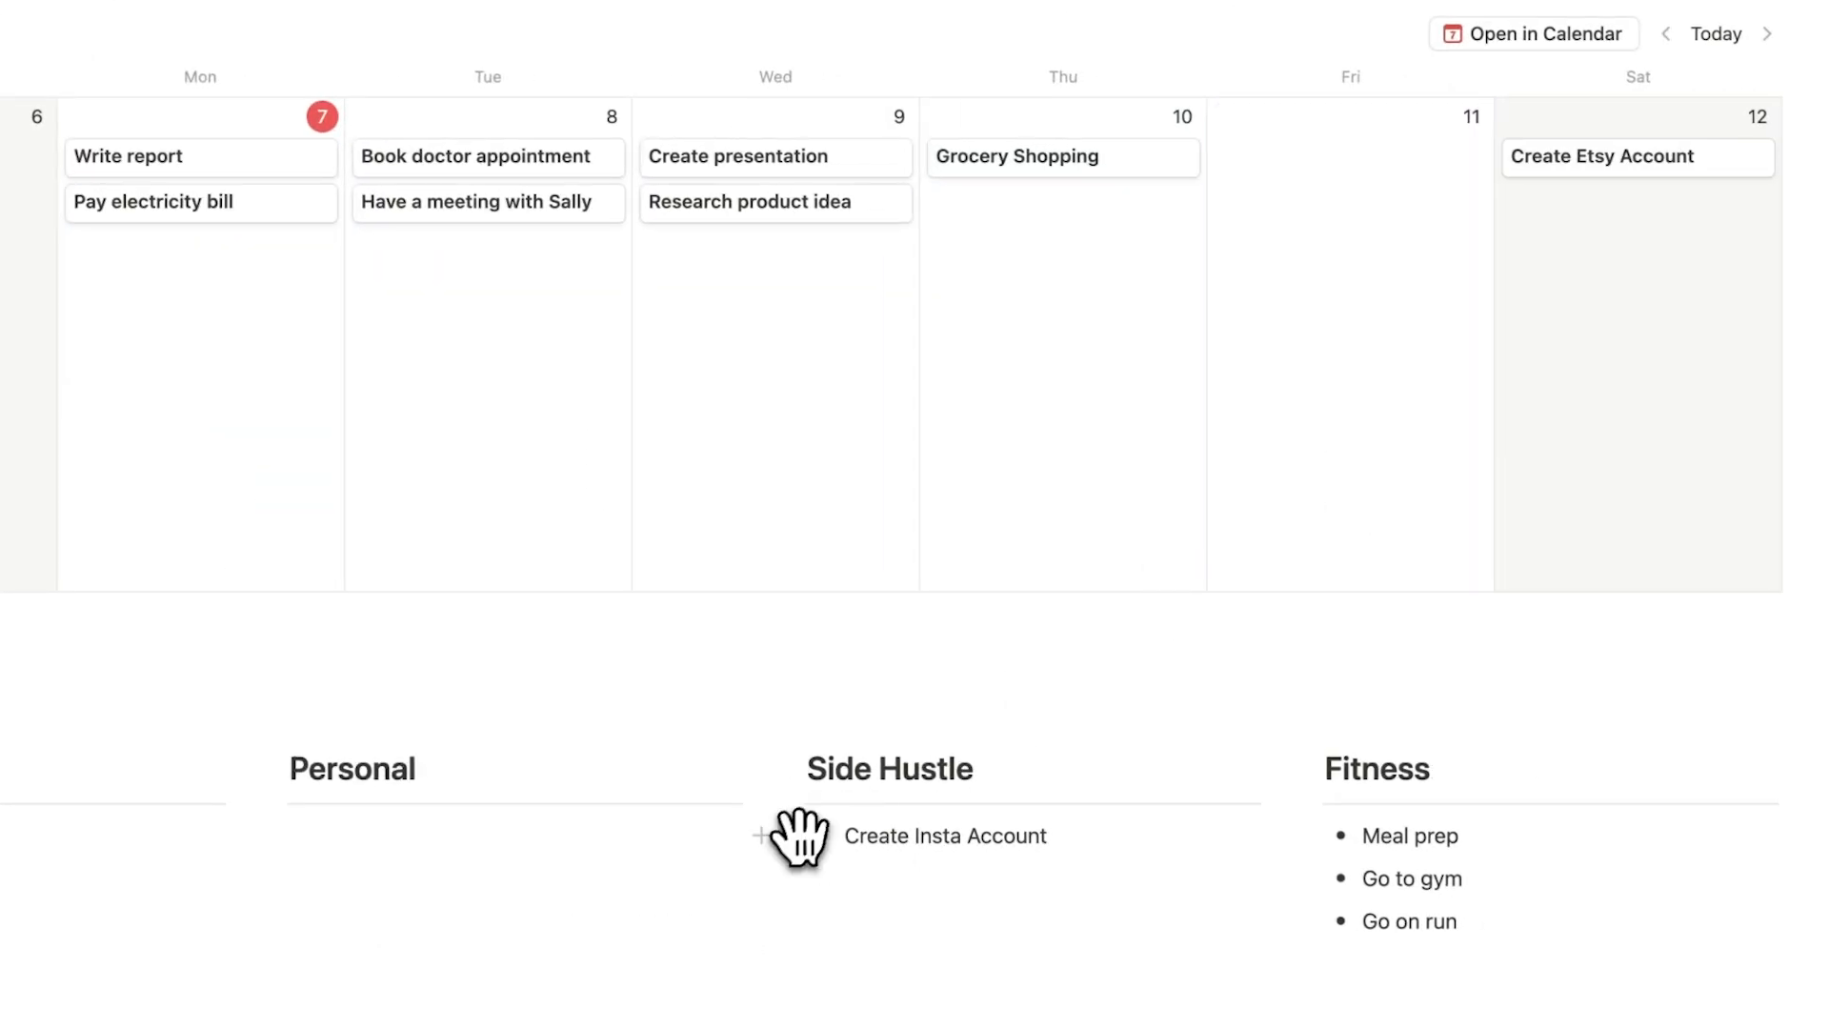
Give the Write report task a blue circle emoji icon and return to the calendar.
{"action": "left_click", "coordinate": [1408, 922]}
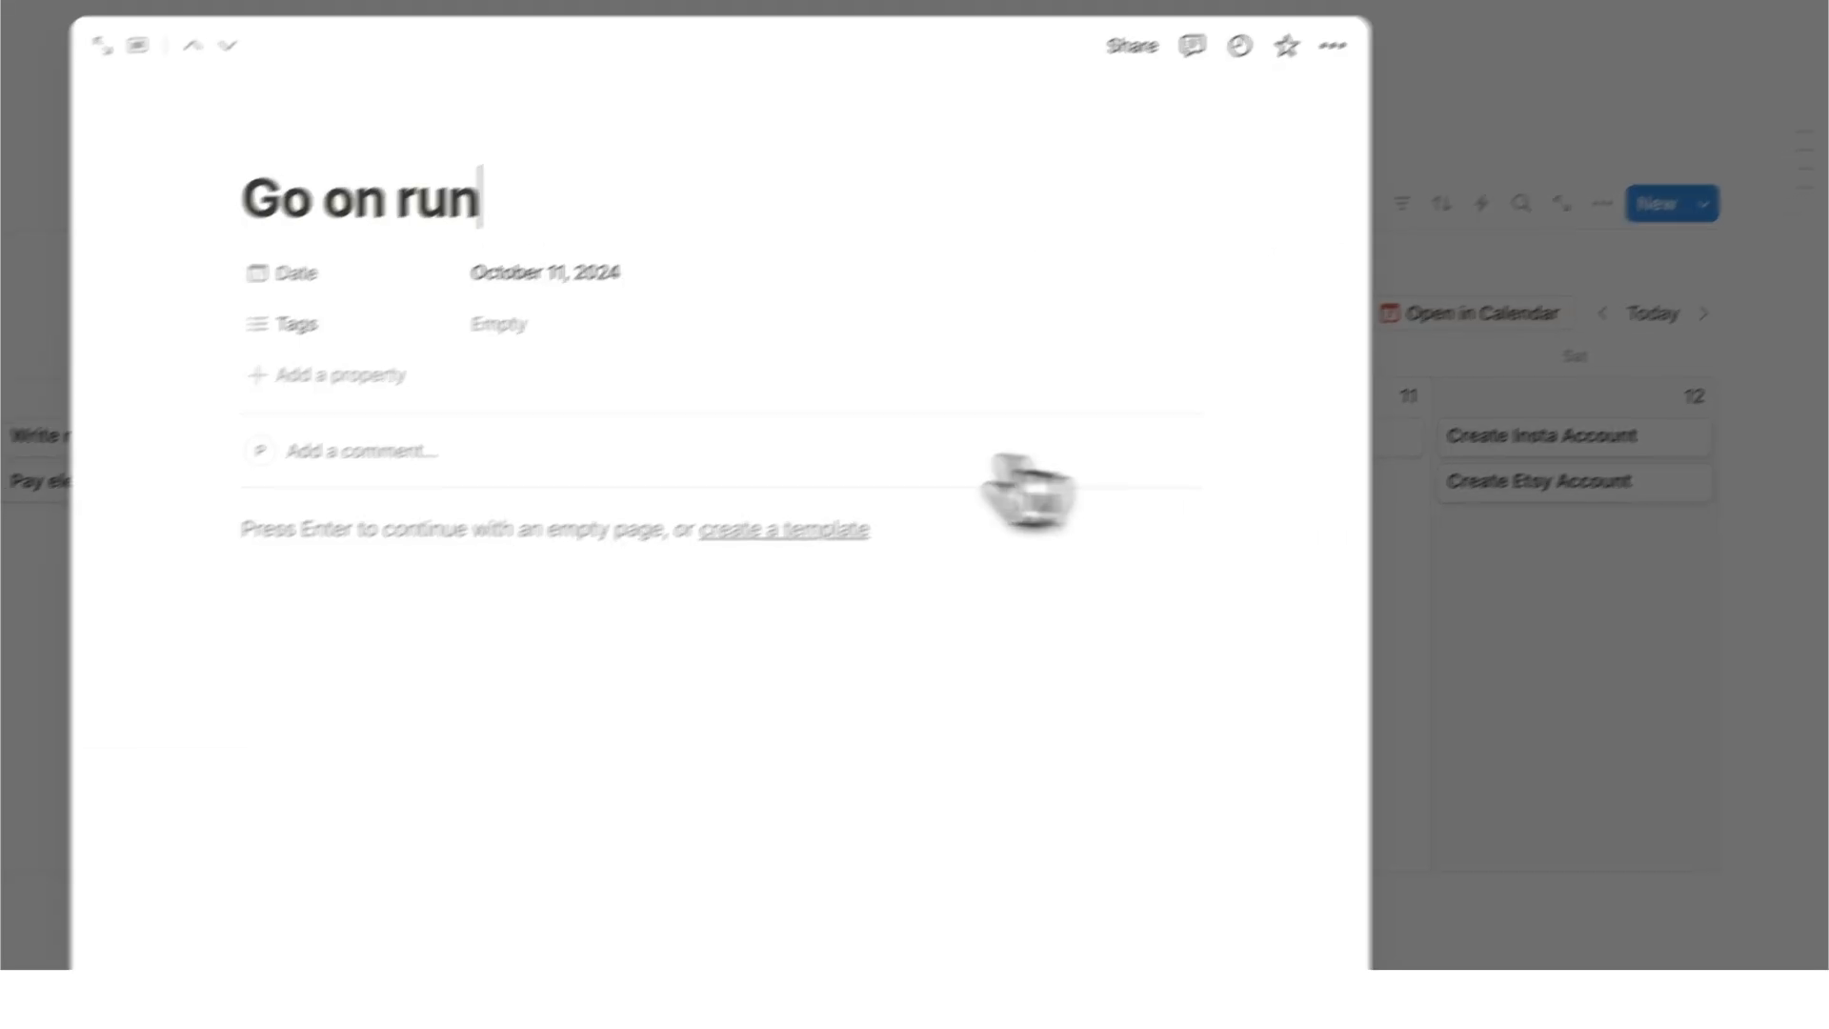
{"action": "left_click", "coordinate": [337, 376]}
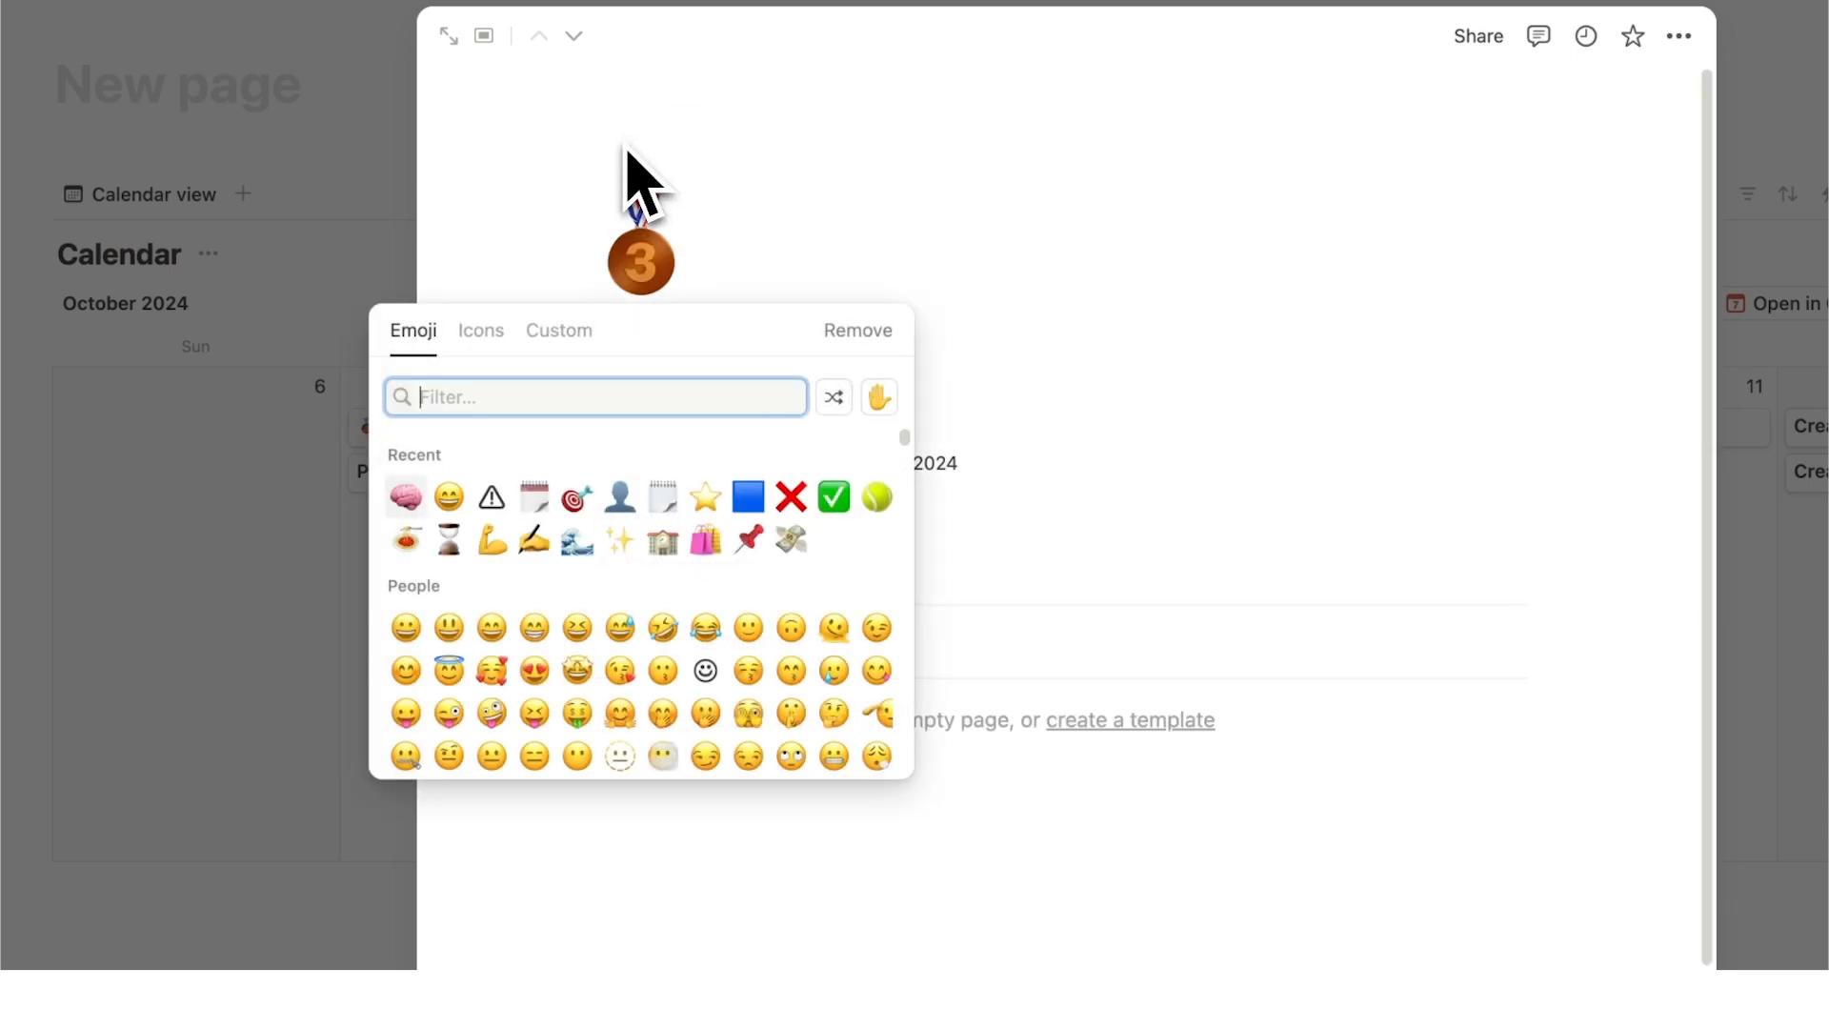
{"action": "type", "text": "blue"}
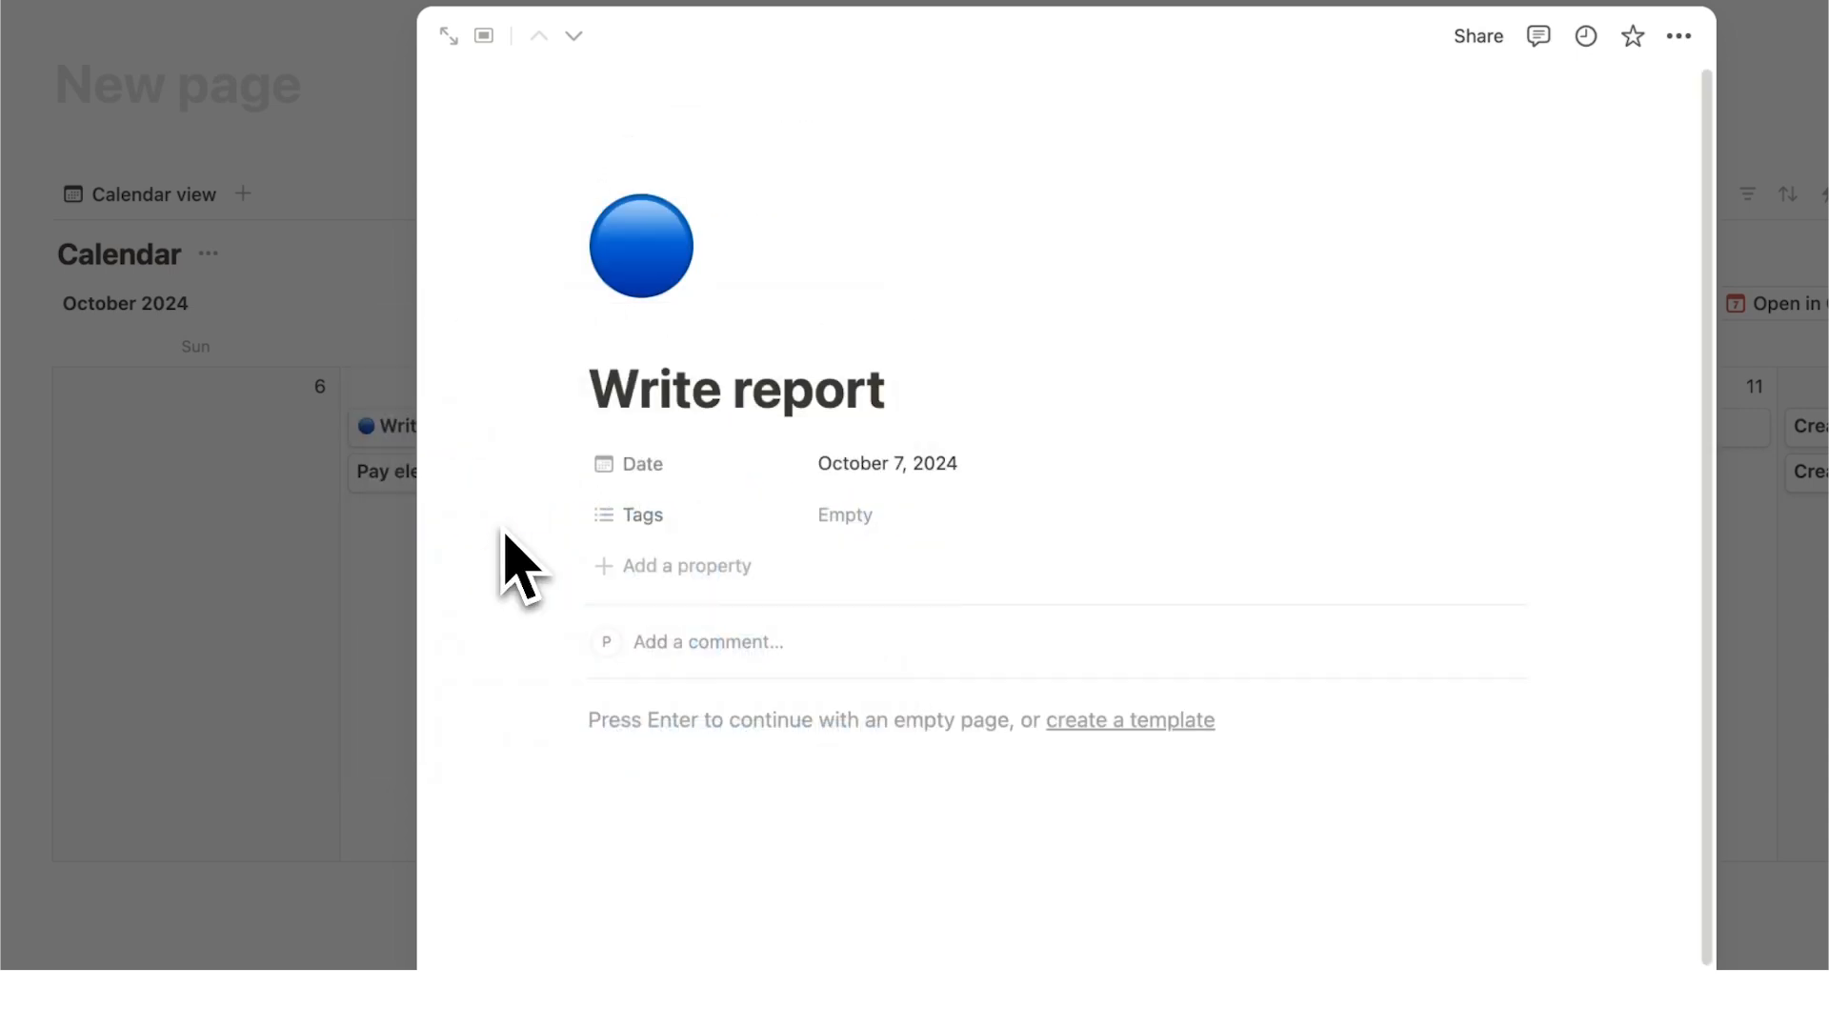
{"action": "left_click", "coordinate": [640, 245]}
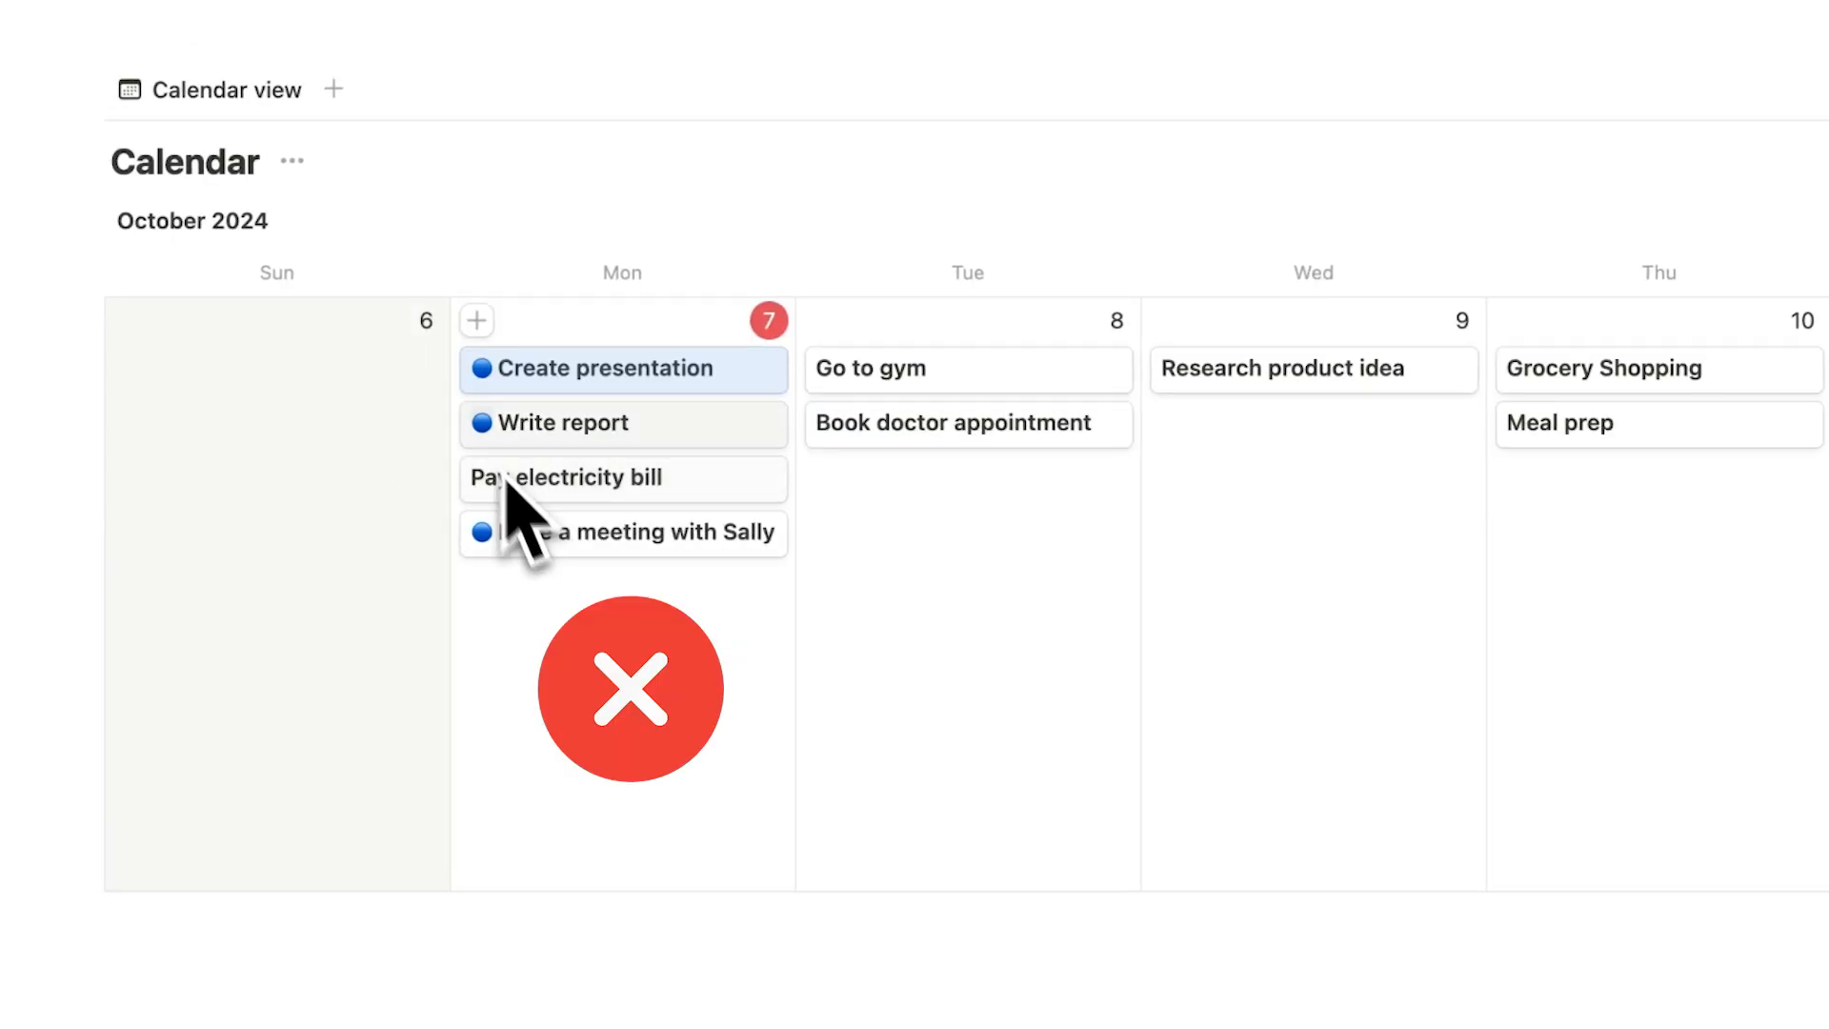
Drag task cards between day cells to place Go to gym on Tuesday and Meal prep on Thursday.
{"action": "left_click", "coordinate": [606, 368]}
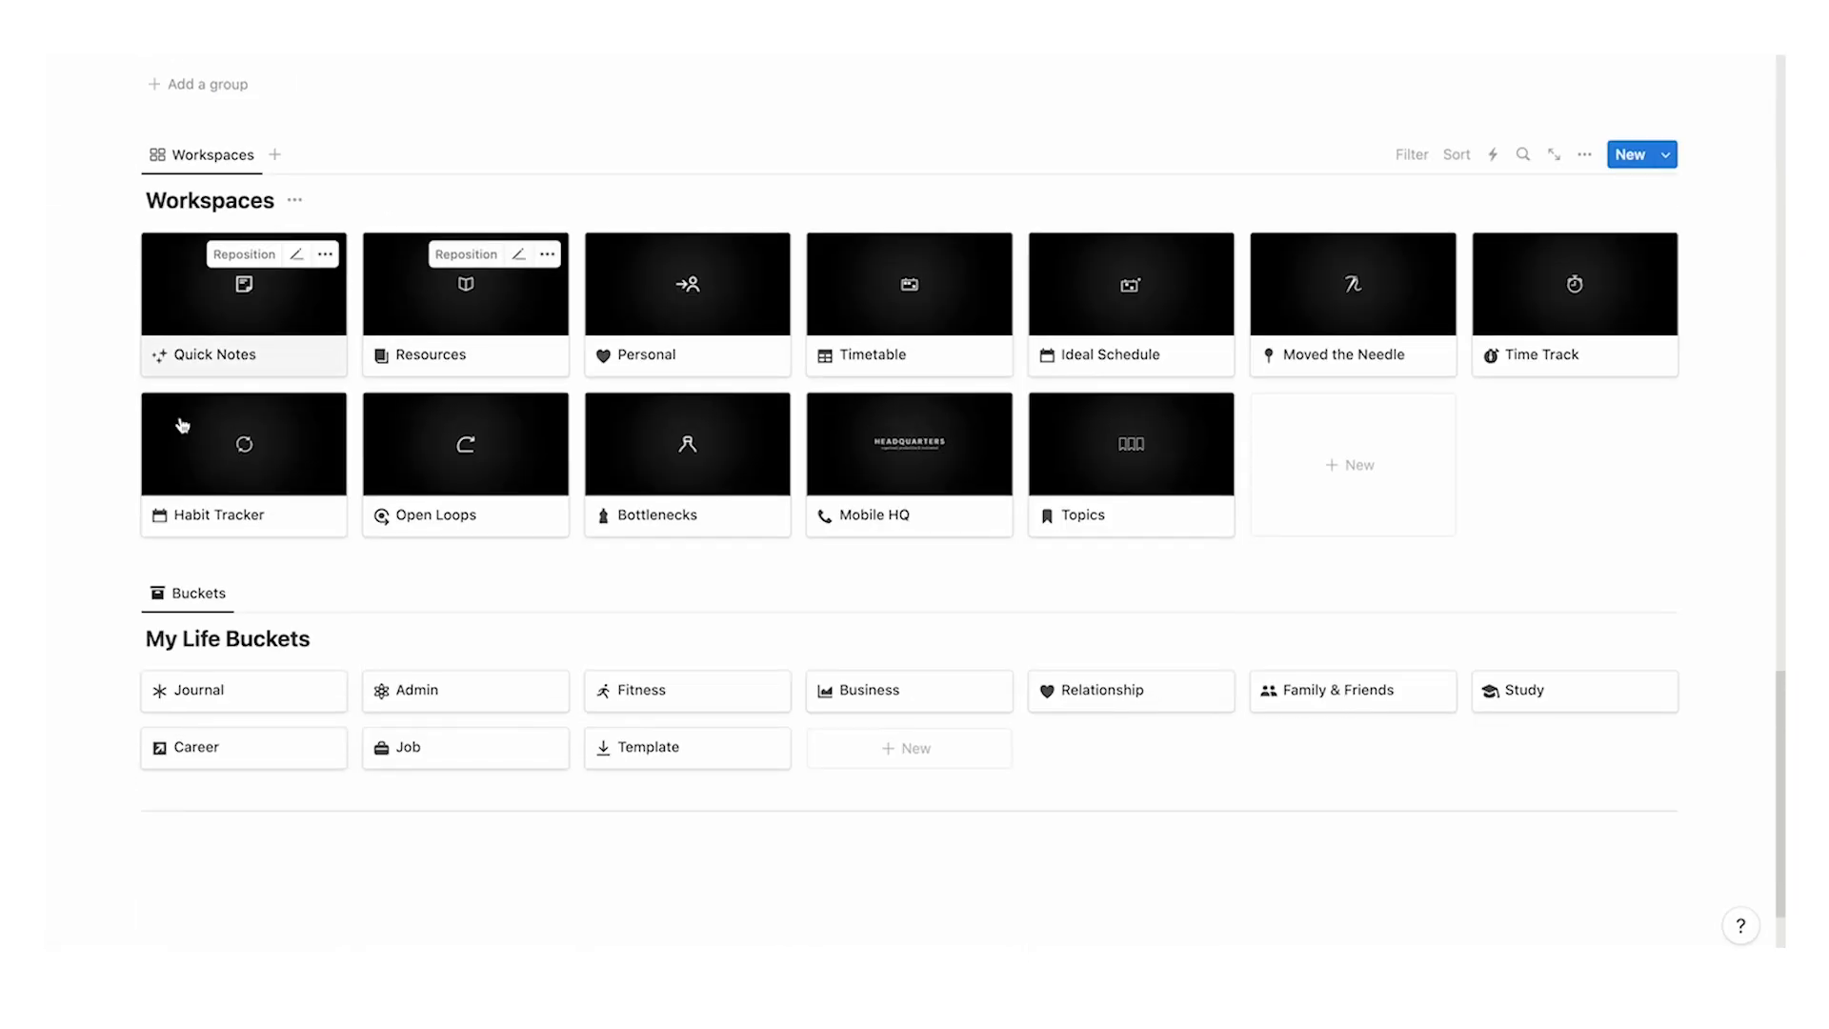
Open a workspace's weekly review page and scroll to the Completed this Week task table.
{"action": "left_click", "coordinate": [408, 747]}
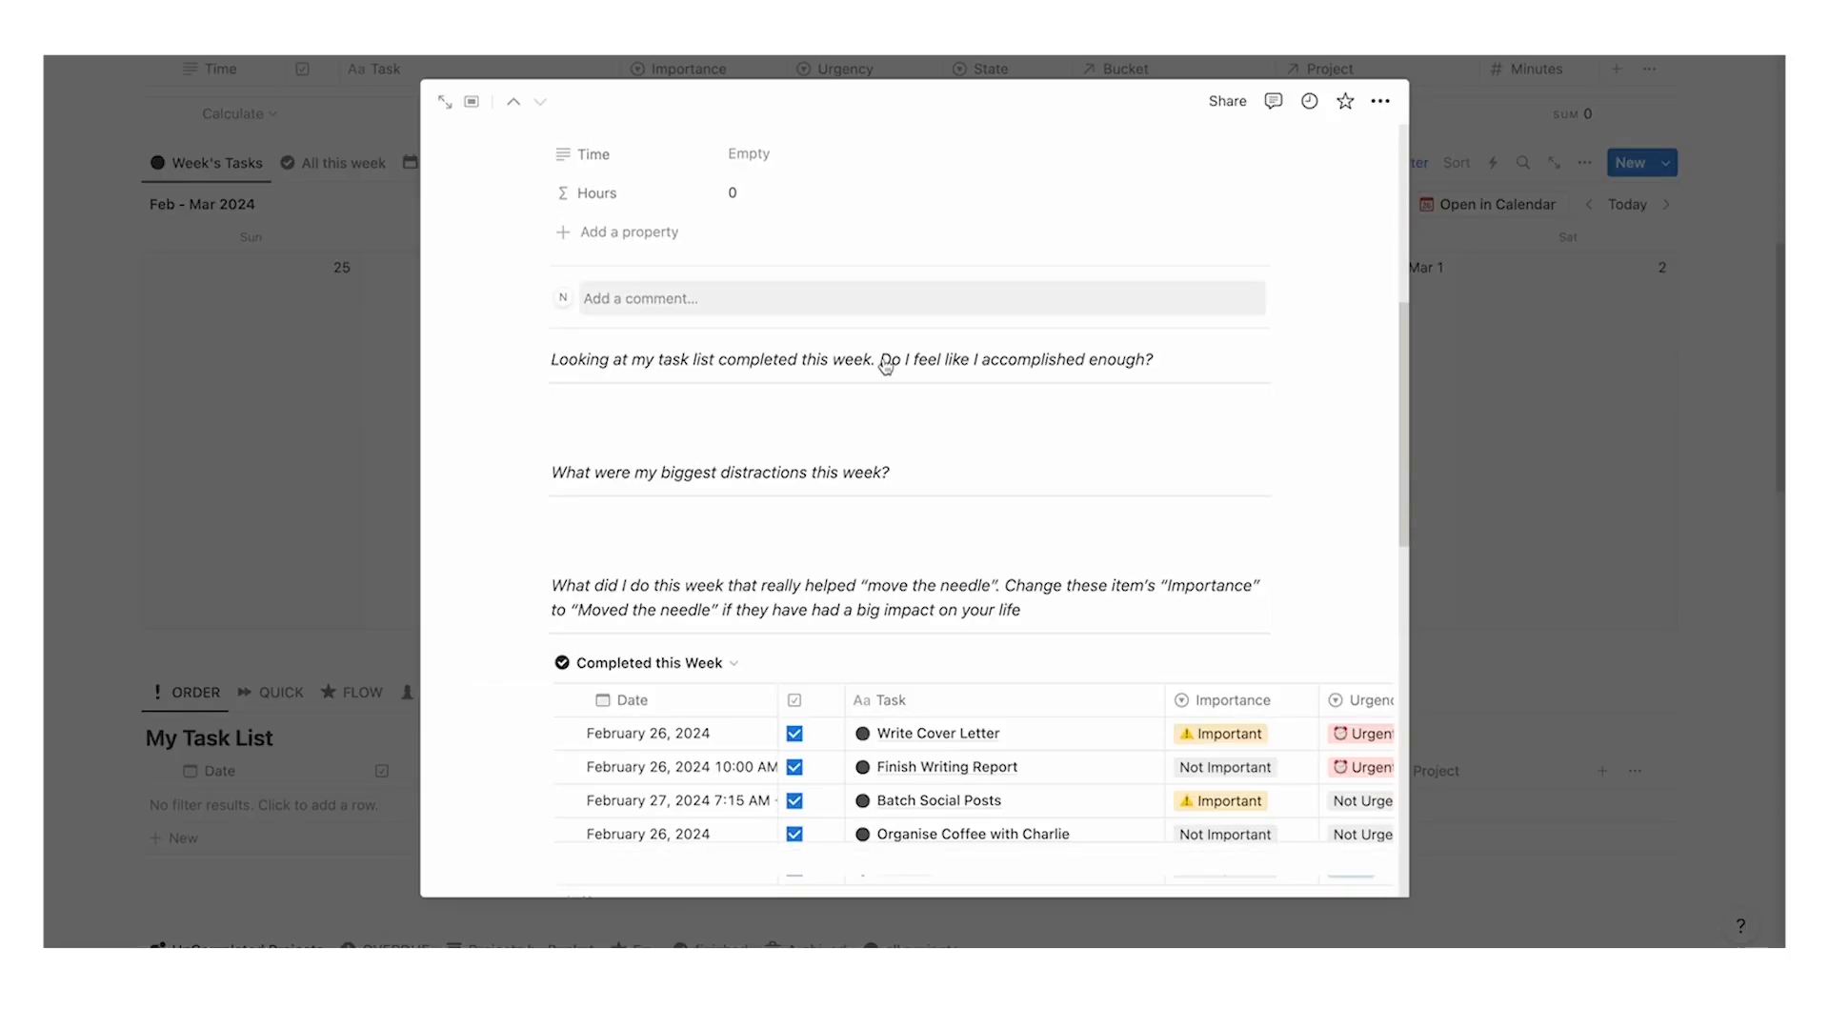
{"action": "scroll", "scroll_direction": "down", "scroll_amount": 3}
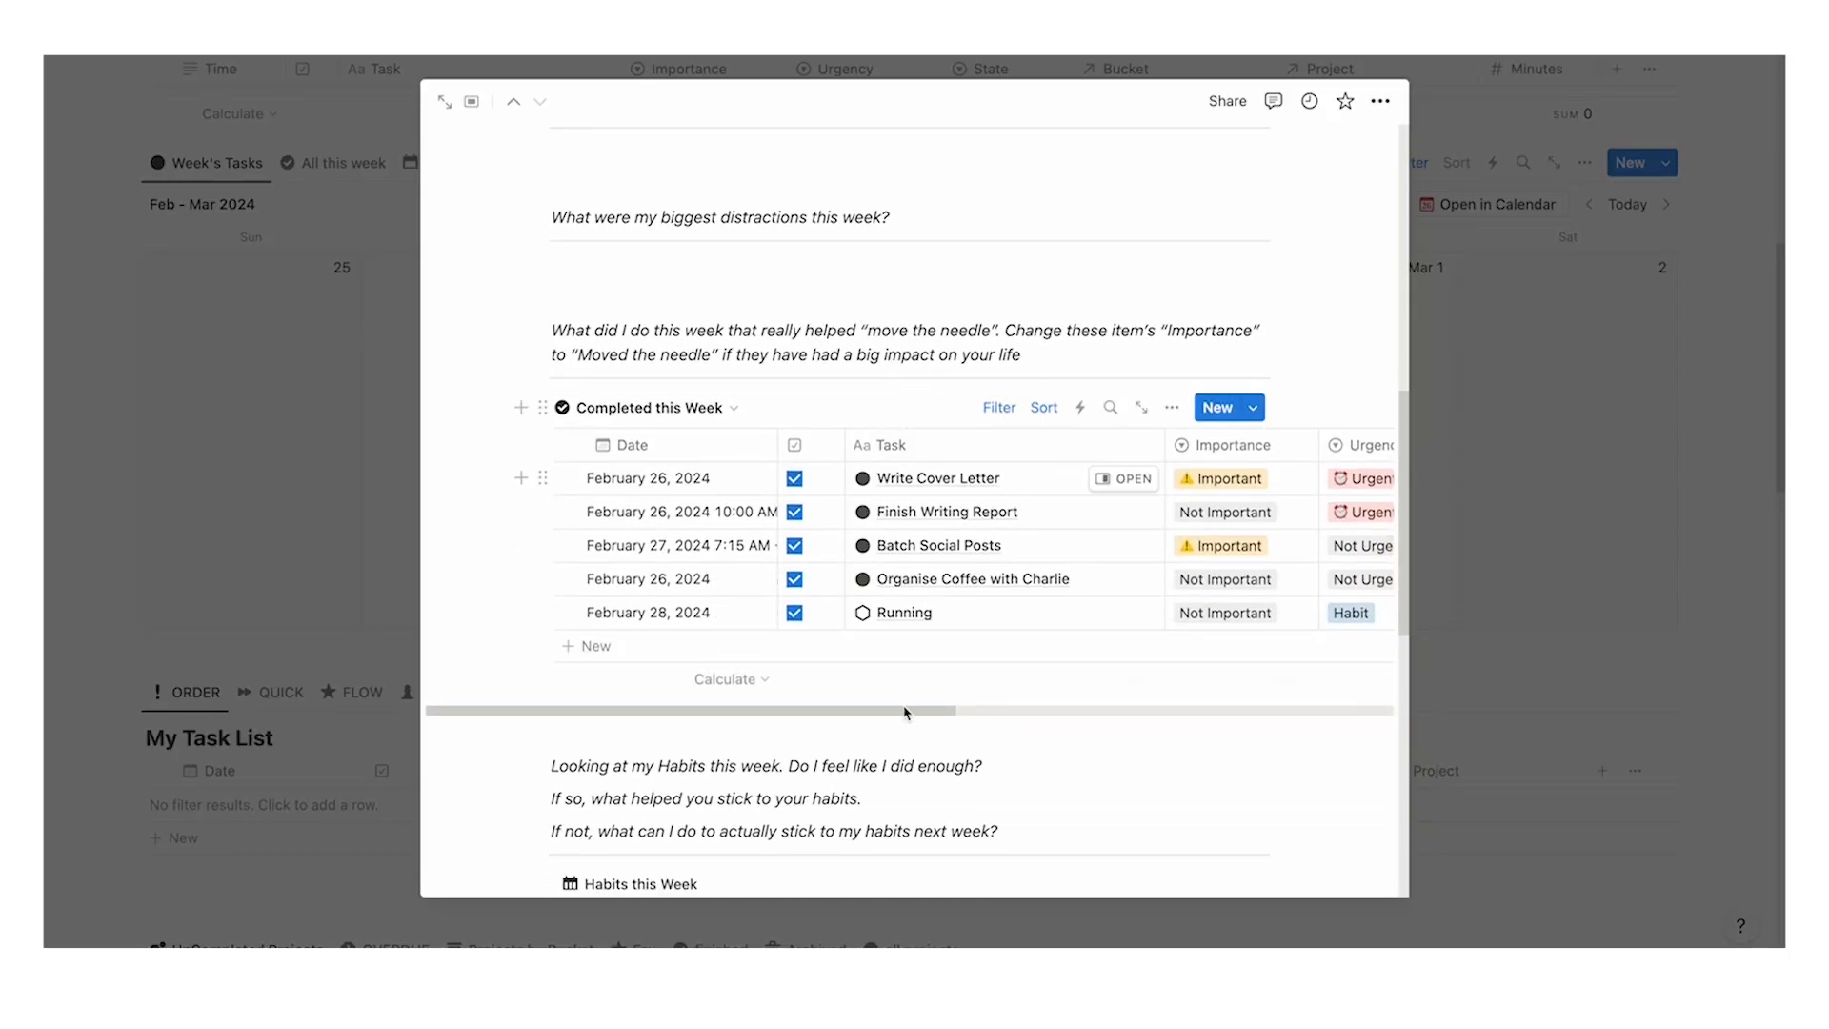